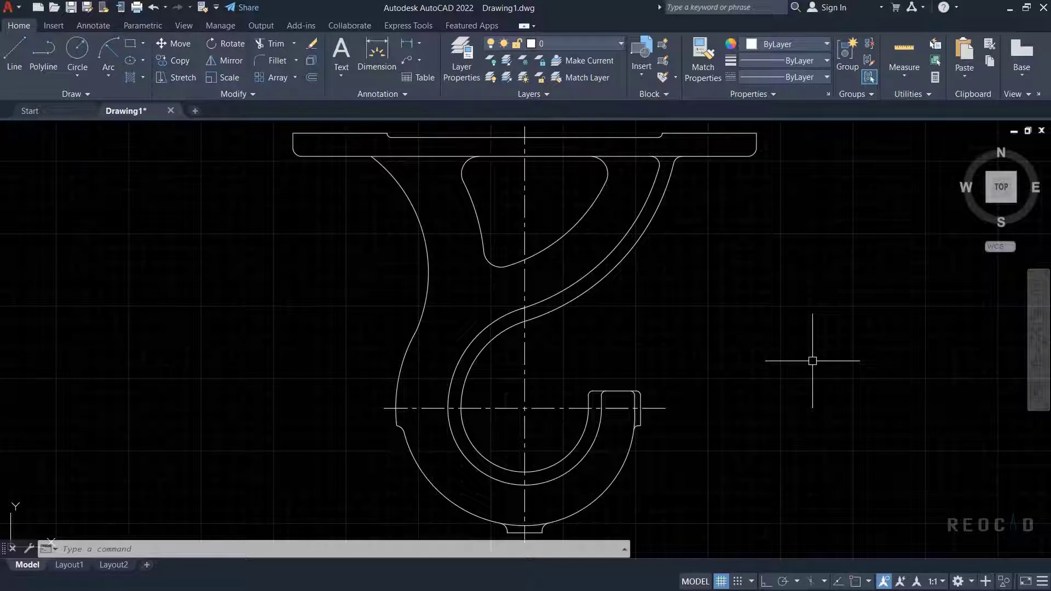
Enable Object Snap On (F3) in Drafting Settings, keeping the current snap modes, and confirm.
{"action": "left_click", "coordinate": [811, 361]}
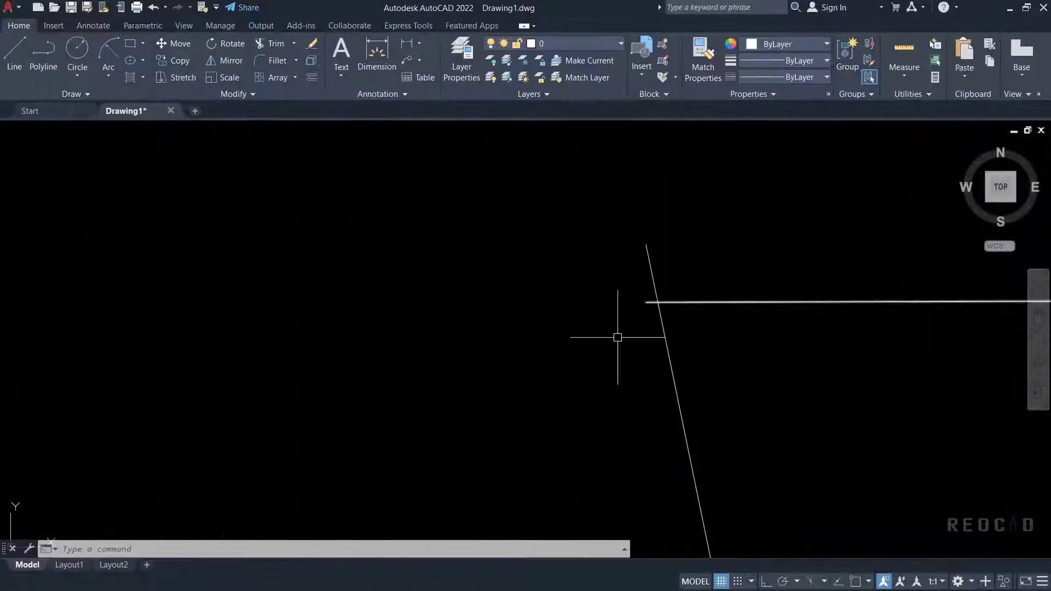
{"action": "mouse_move", "coordinate": [732, 338]}
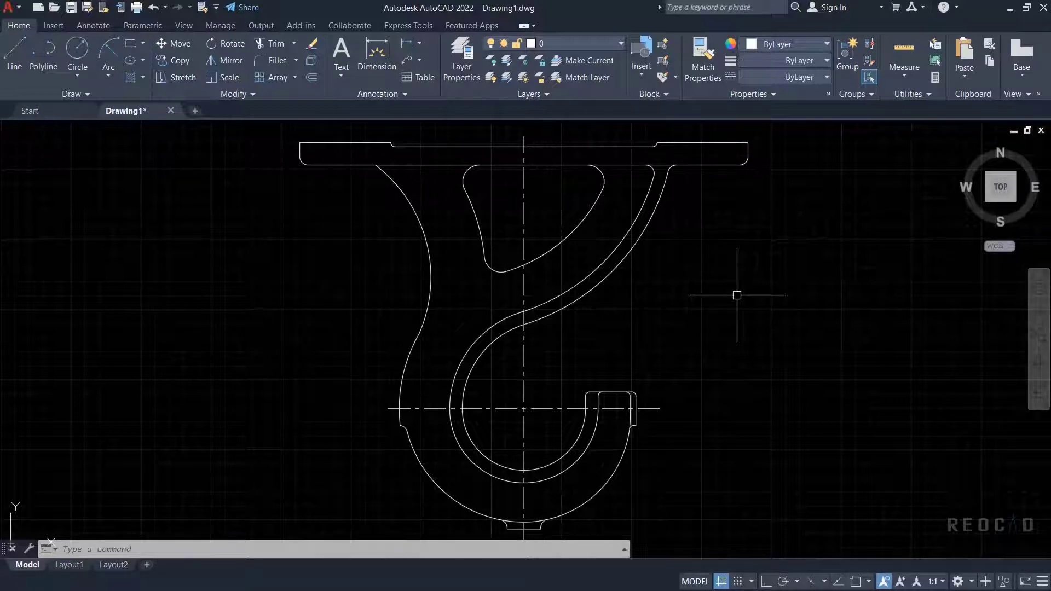
{"action": "mouse_move", "coordinate": [483, 580]}
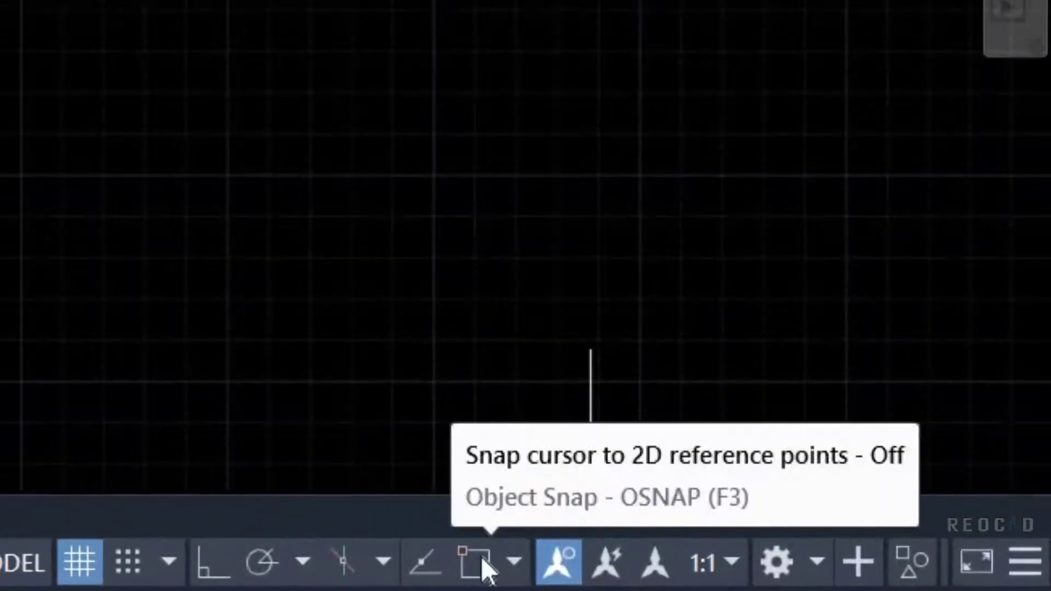
{"action": "left_click", "coordinate": [516, 561]}
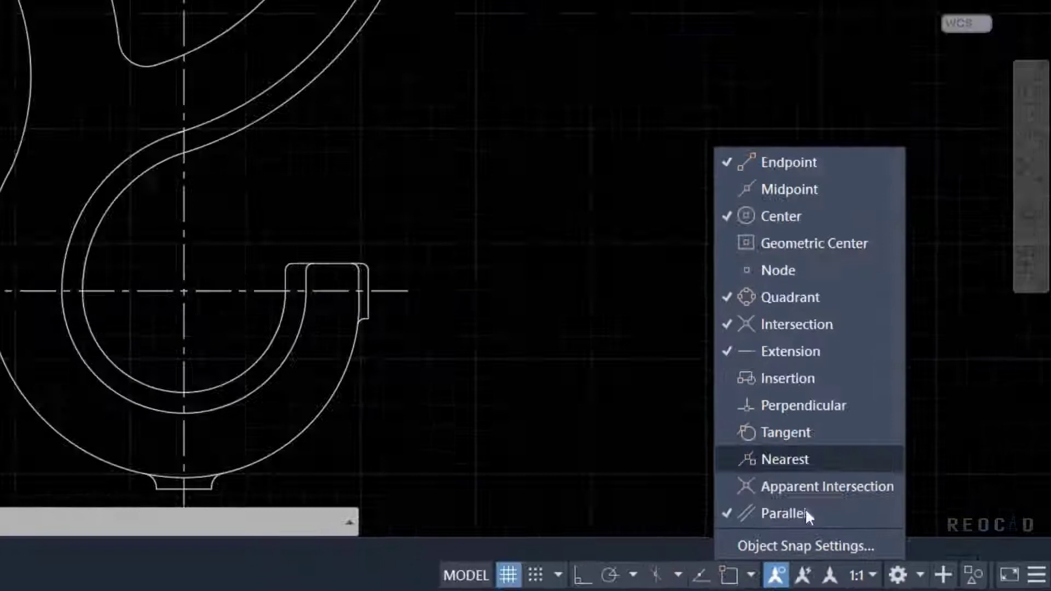
{"action": "left_click", "coordinate": [802, 546]}
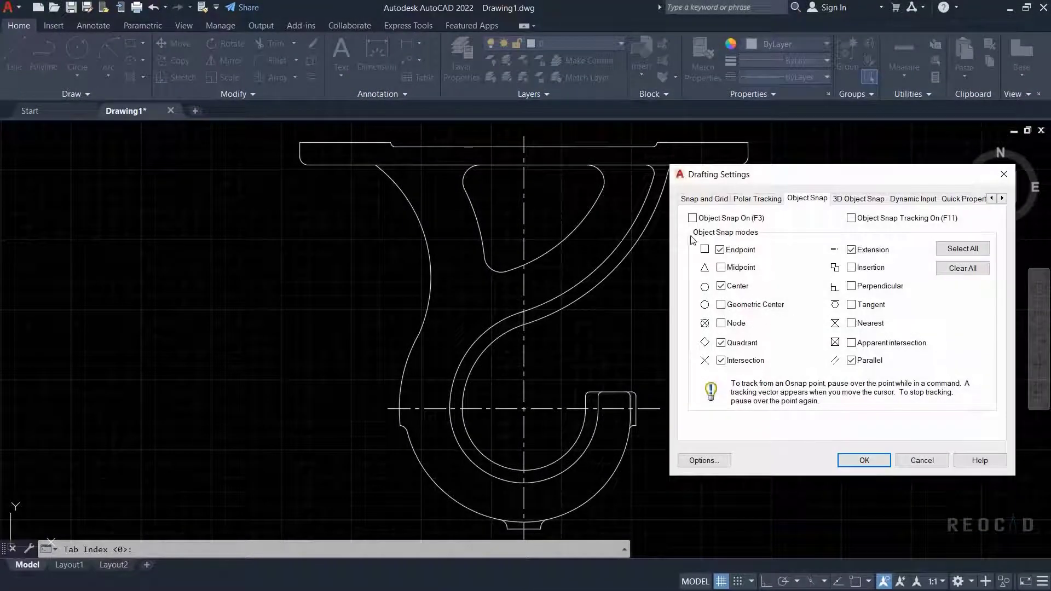
{"action": "left_click", "coordinate": [692, 218]}
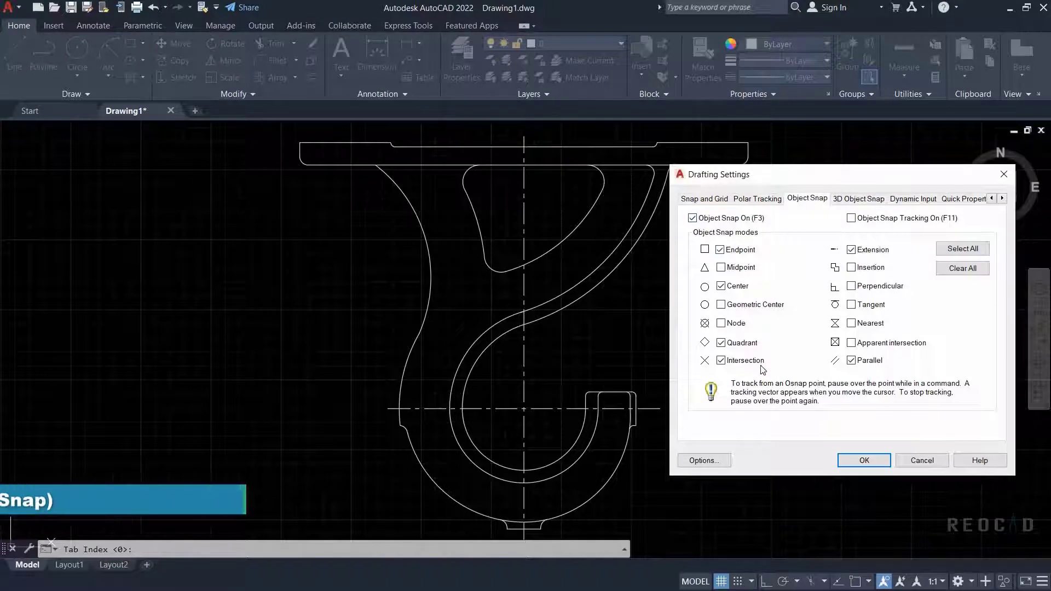
{"action": "left_click", "coordinate": [864, 461]}
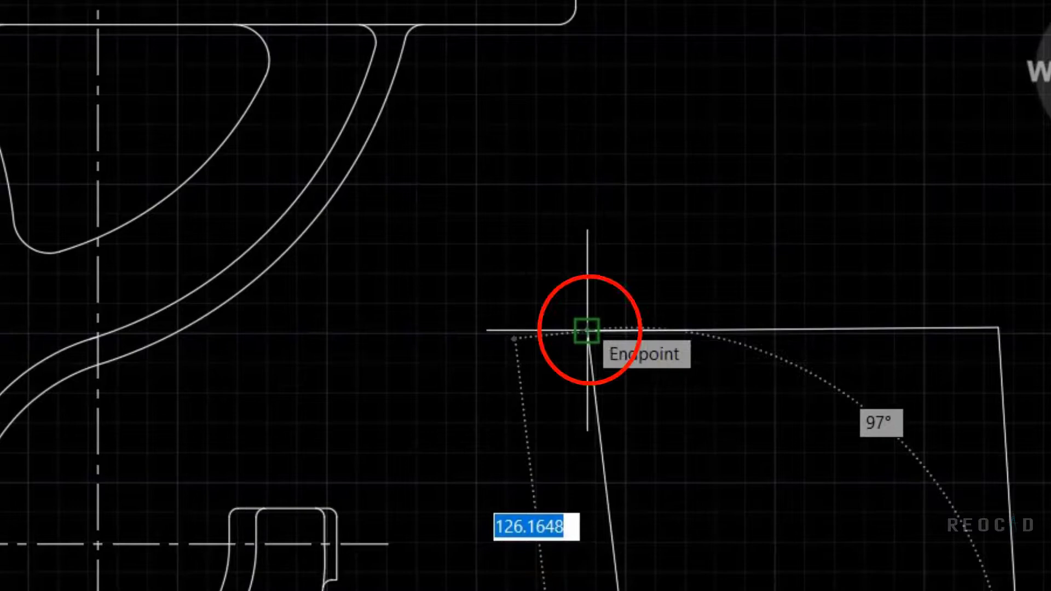
Close the four-sided shape by snapping the last point onto its starting endpoint.
{"action": "left_click", "coordinate": [585, 329]}
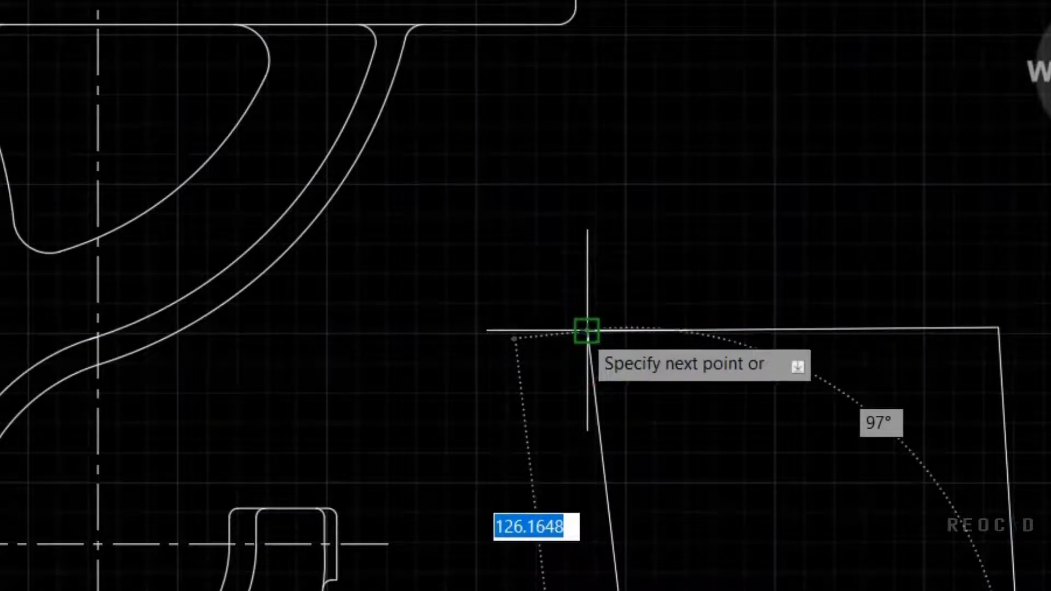
{"action": "mouse_move", "coordinate": [731, 429]}
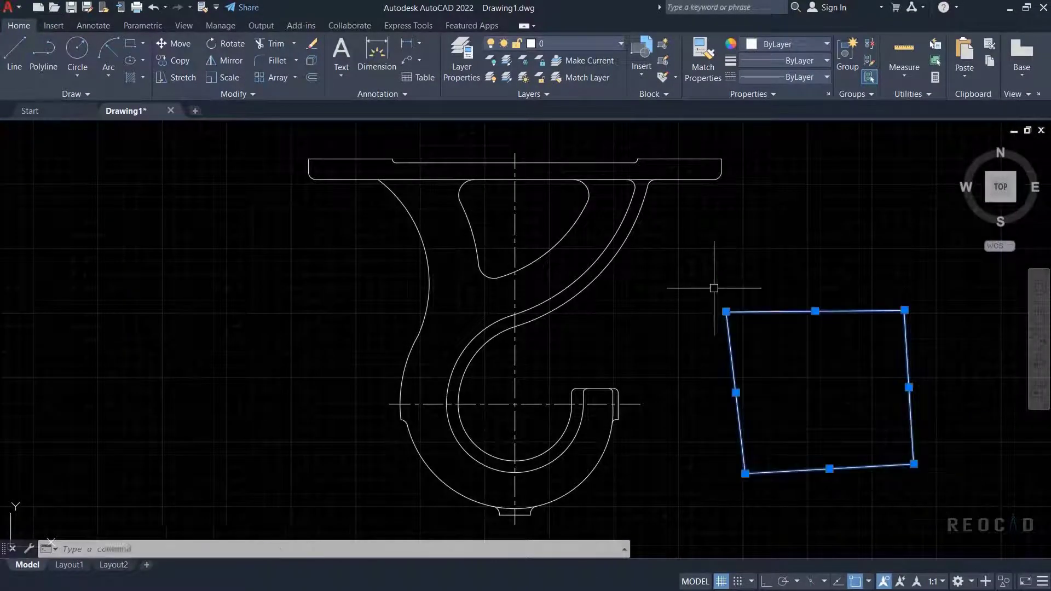
Start a line at the plate's top-right corner using a one-time Endpoint snap, then cancel it.
{"action": "left_click", "coordinate": [13, 54]}
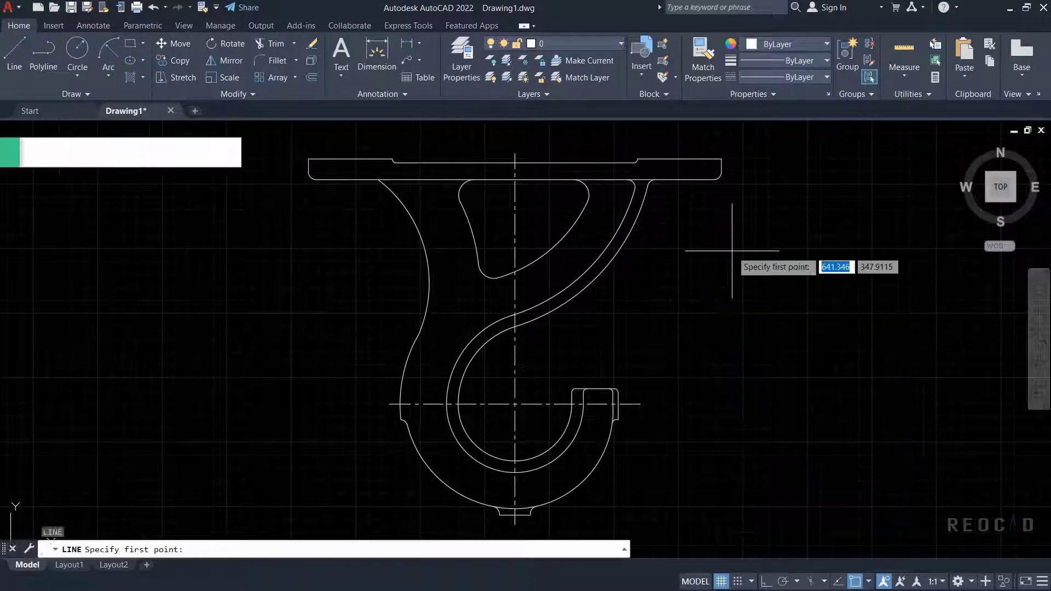
{"action": "mouse_move", "coordinate": [761, 258]}
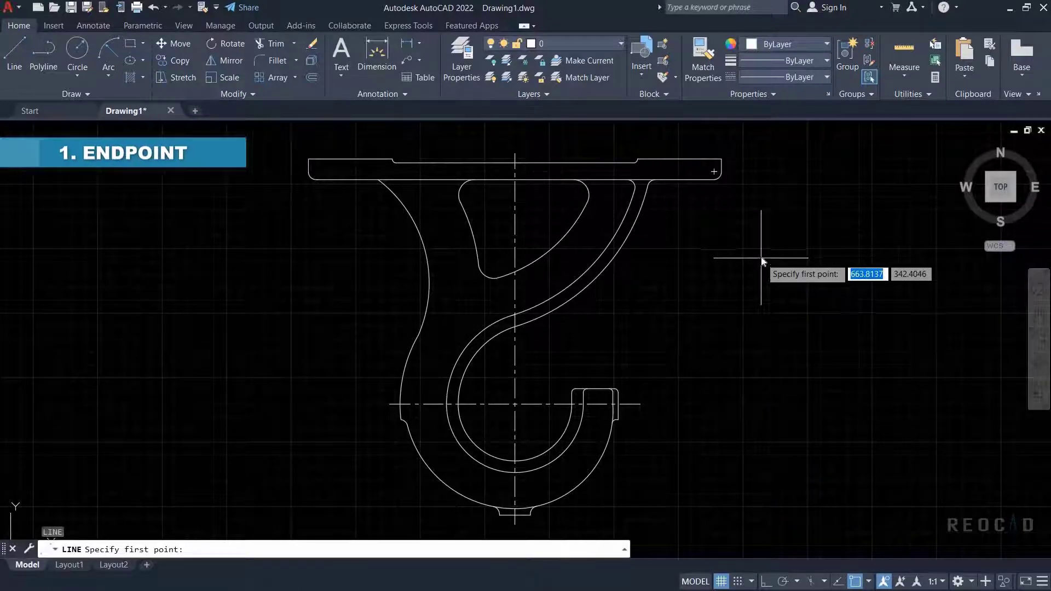
{"action": "right_click", "coordinate": [761, 262]}
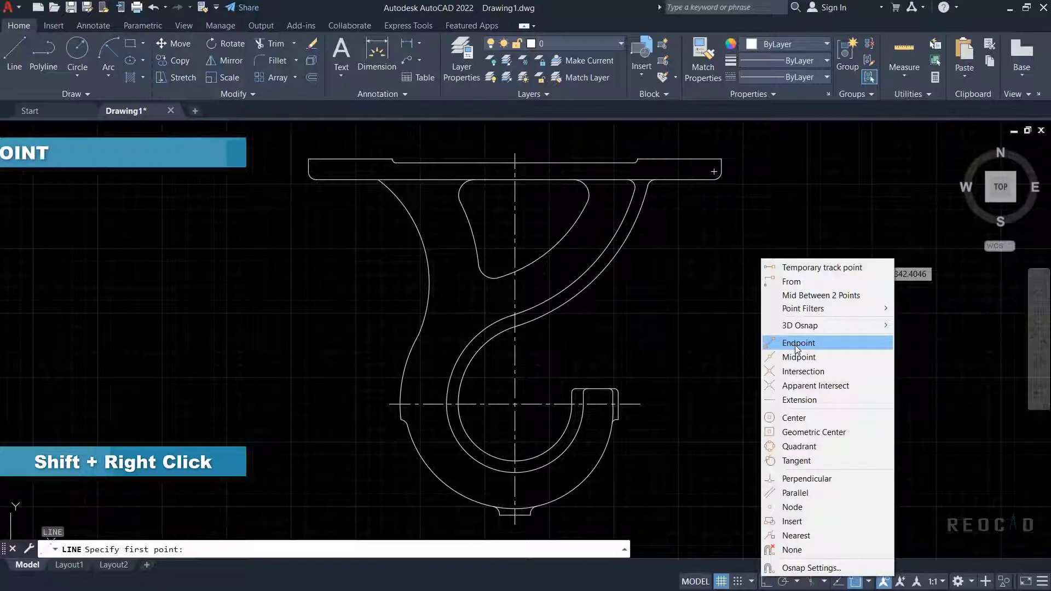
{"action": "left_click", "coordinate": [798, 342]}
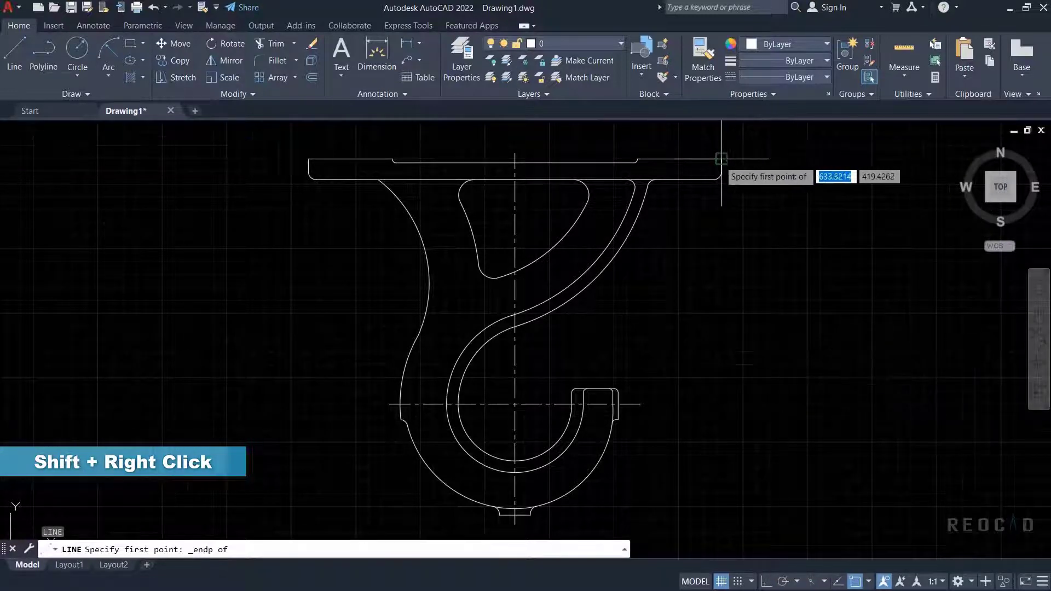
{"action": "mouse_move", "coordinate": [702, 165]}
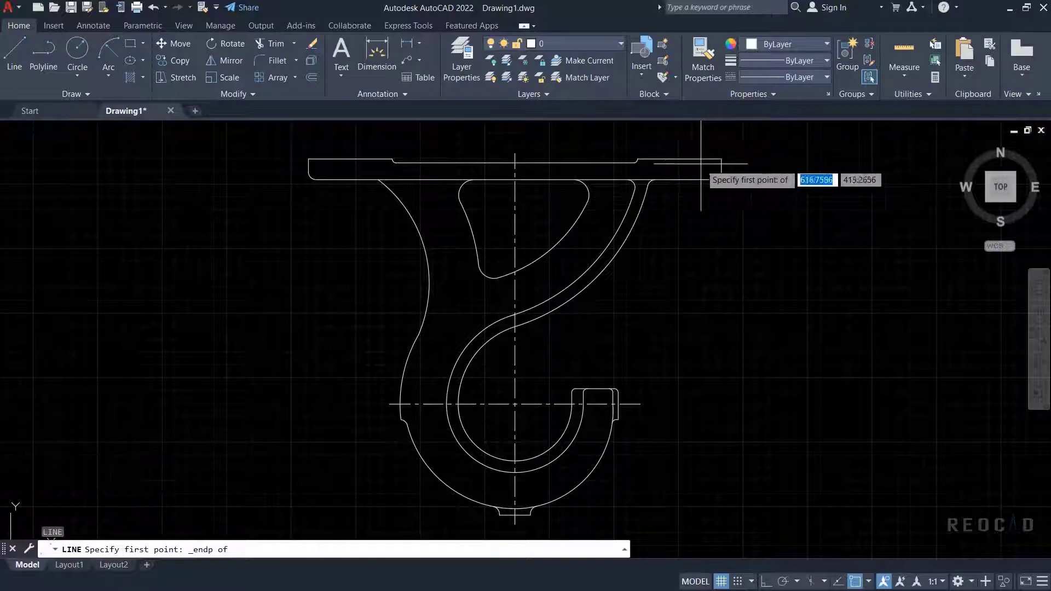
{"action": "left_click", "coordinate": [701, 164]}
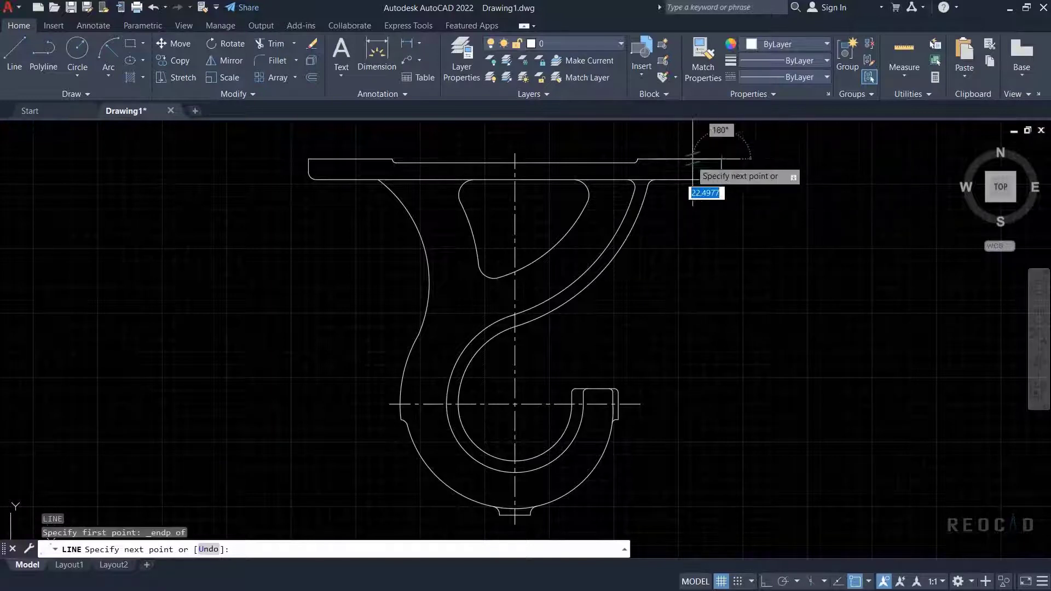
{"action": "mouse_move", "coordinate": [731, 168]}
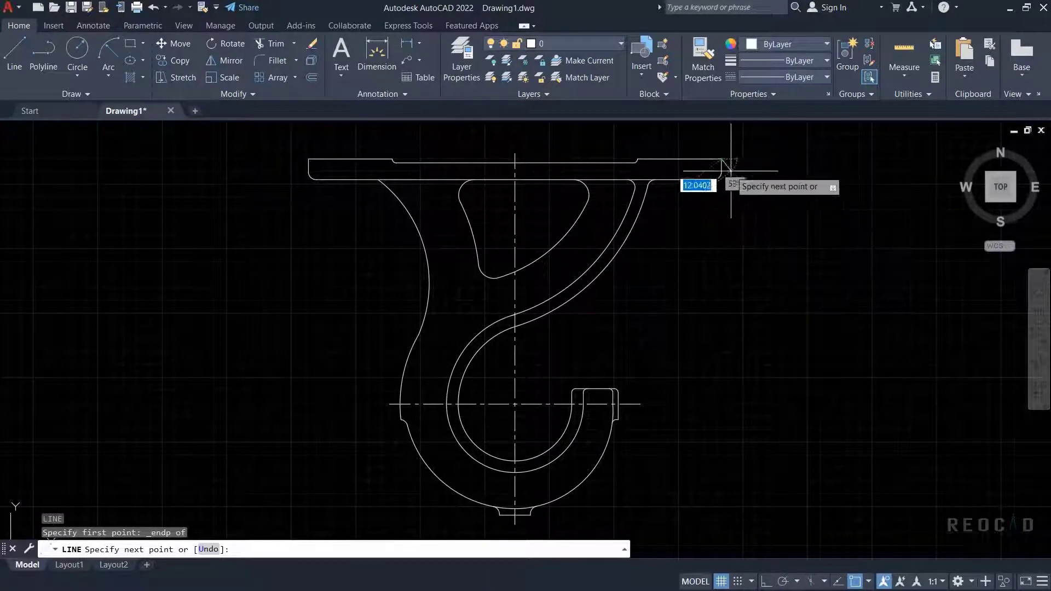
{"action": "key", "text": "Escape"}
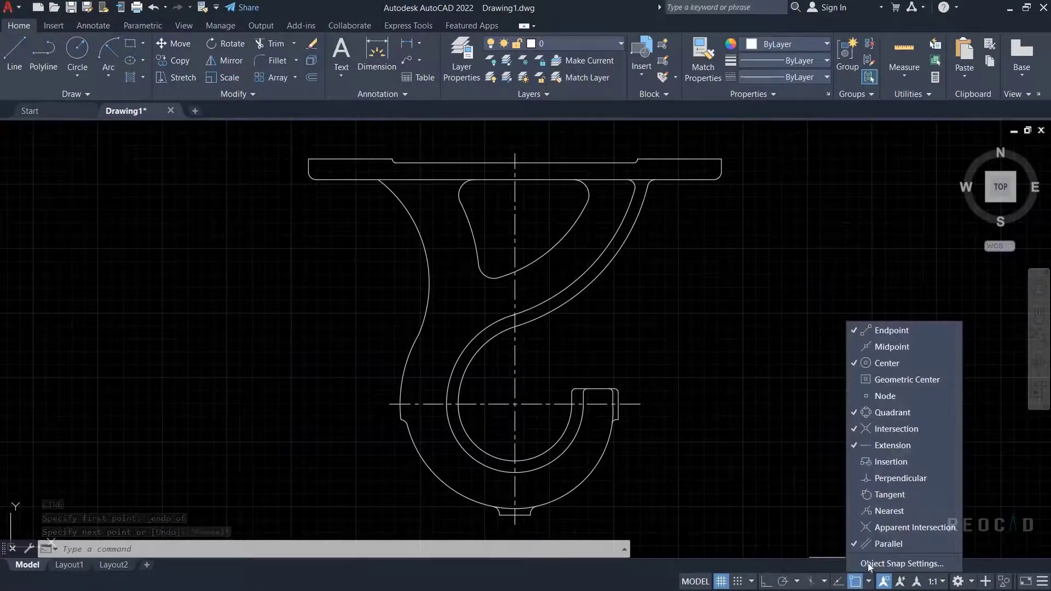
{"action": "mouse_move", "coordinate": [906, 380]}
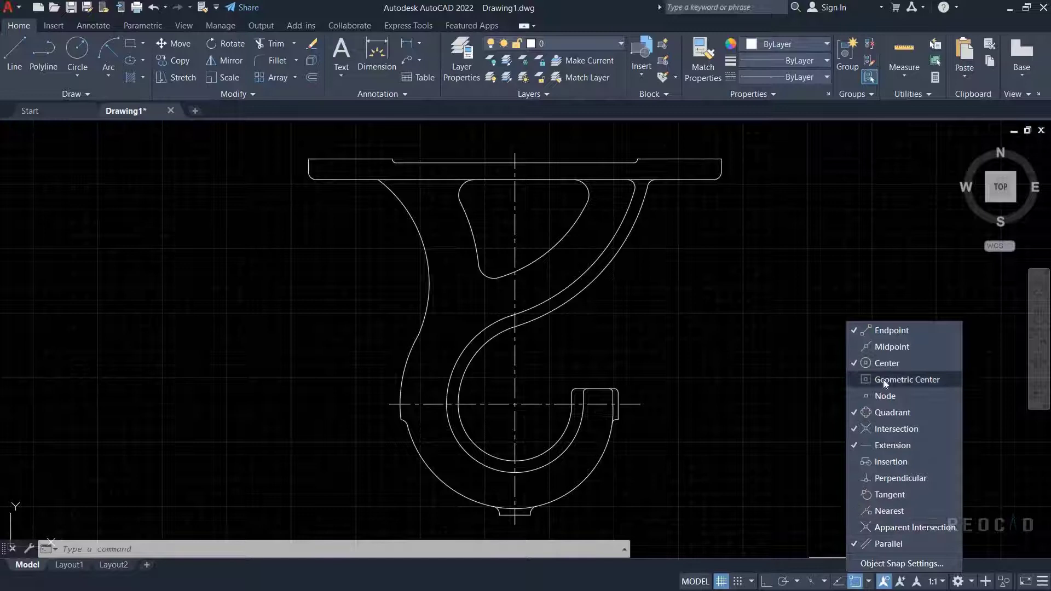
{"action": "mouse_move", "coordinate": [891, 348]}
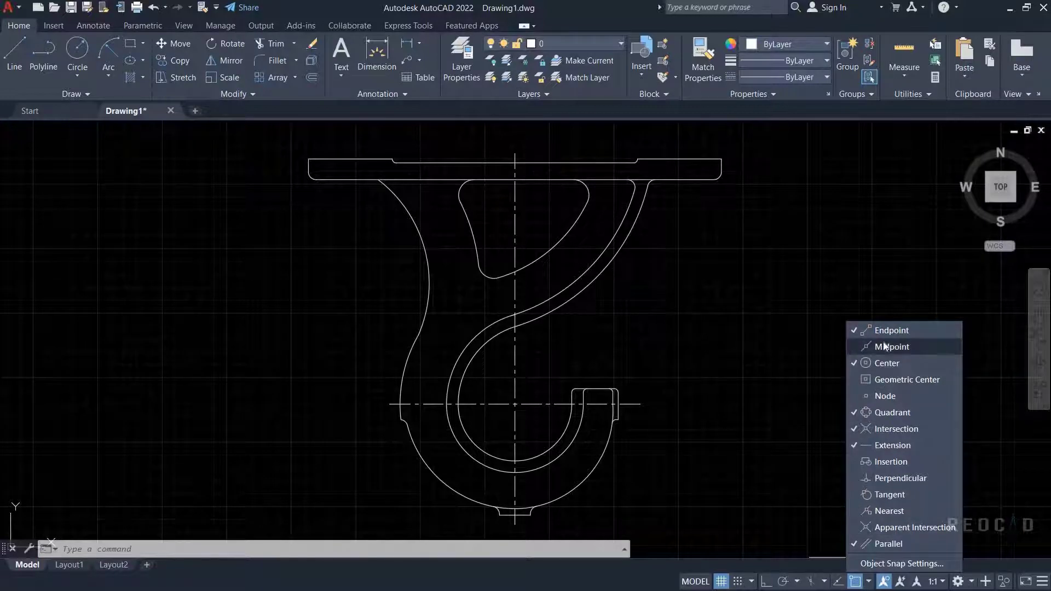
{"action": "mouse_move", "coordinate": [890, 330]}
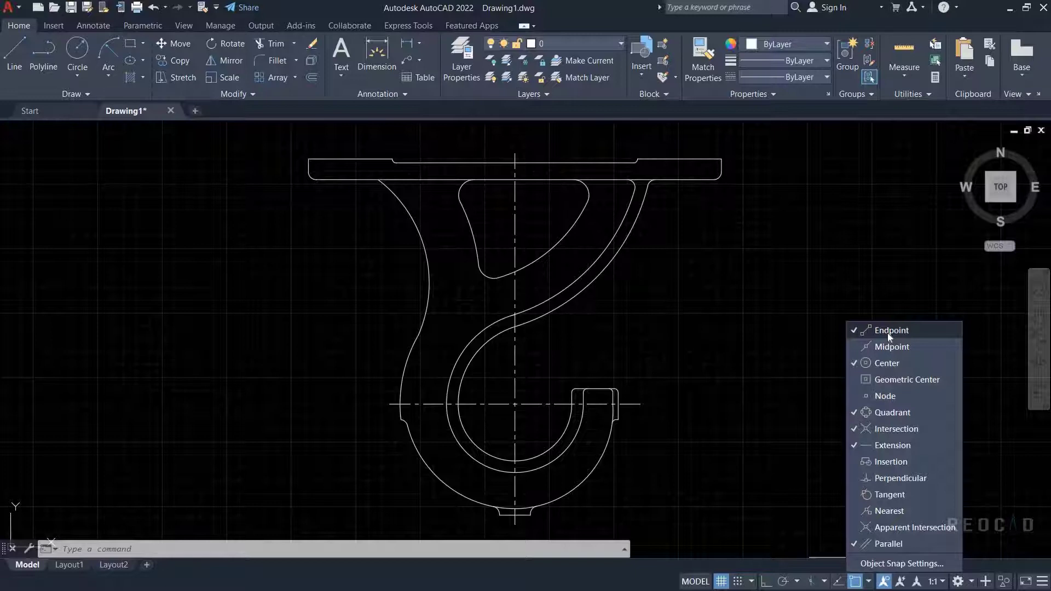
{"action": "left_click", "coordinate": [891, 329]}
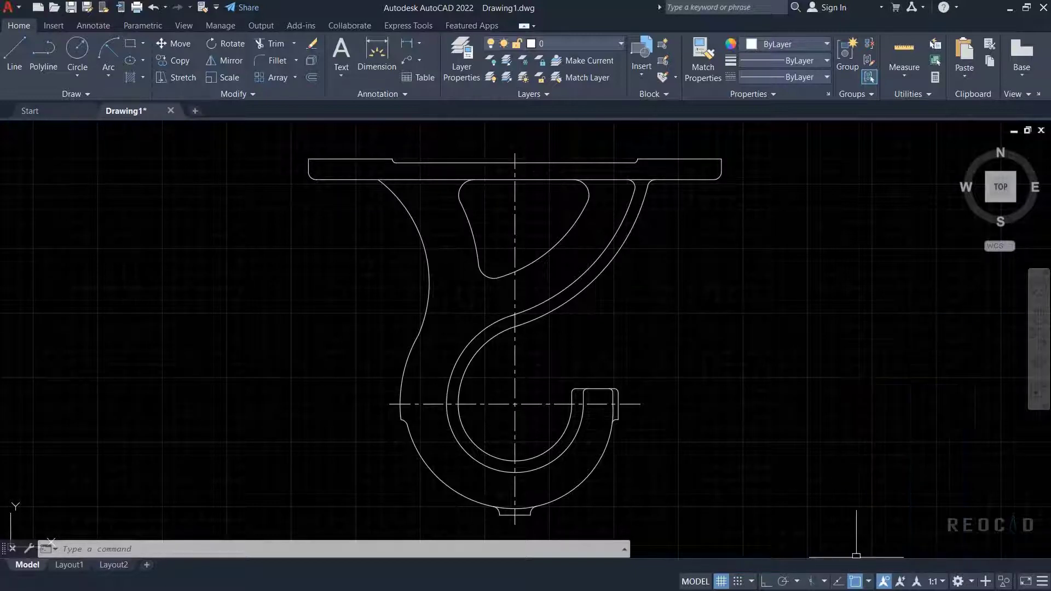
Start CIRCLE and choose a one-time Midpoint snap for its centre on the hook's edge.
{"action": "type", "text": "c"}
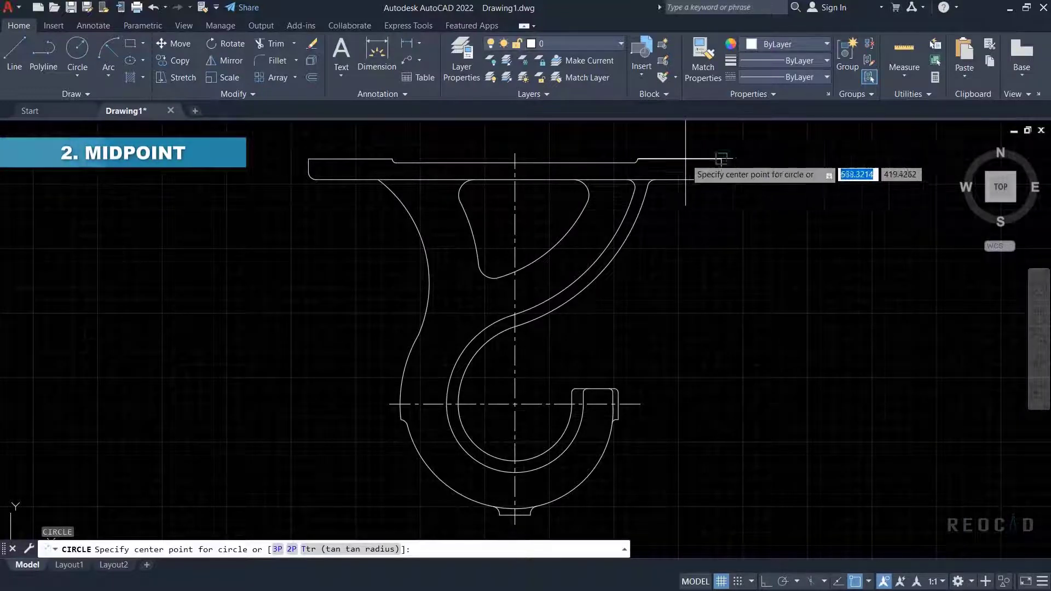
{"action": "mouse_move", "coordinate": [637, 160]}
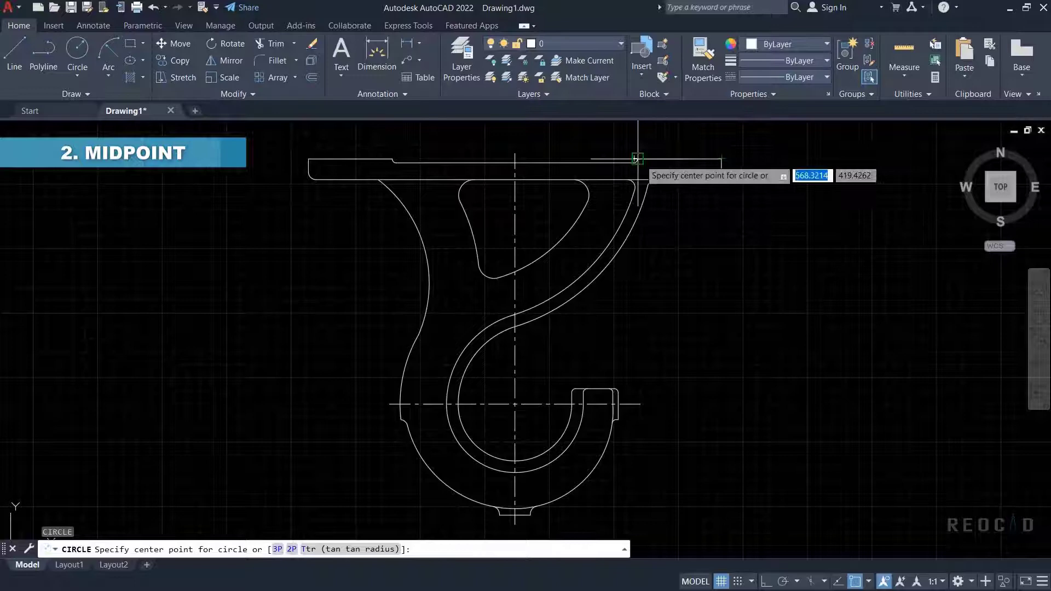
{"action": "mouse_move", "coordinate": [787, 327]}
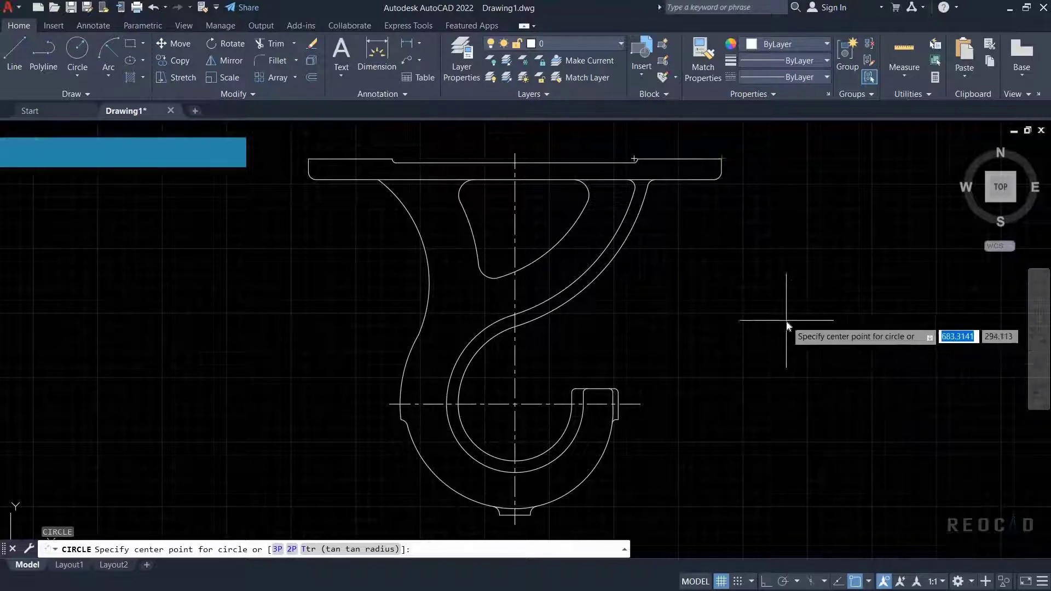
{"action": "right_click", "coordinate": [787, 326]}
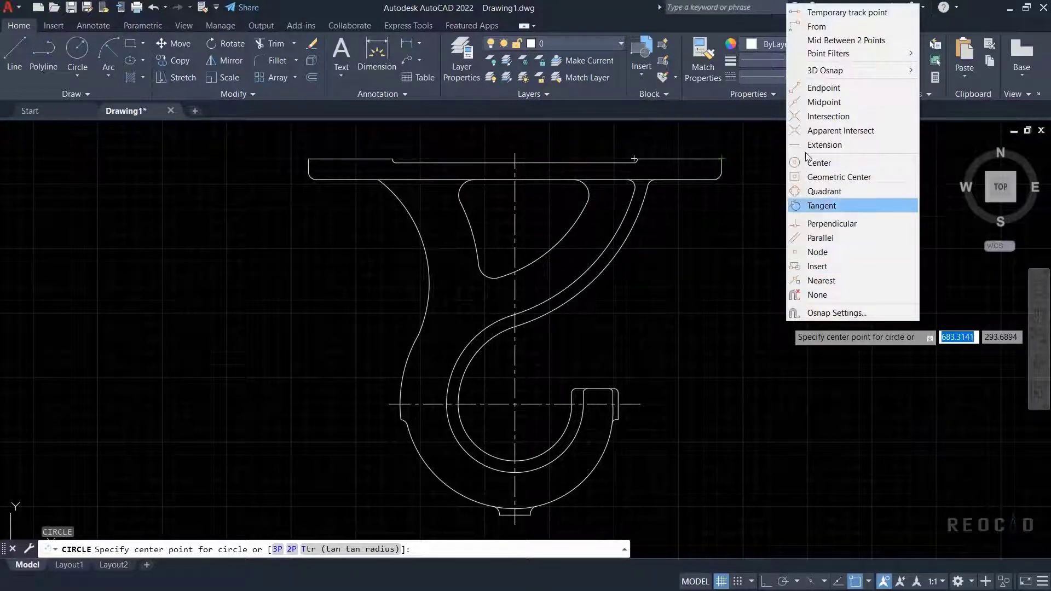
{"action": "mouse_move", "coordinate": [824, 102]}
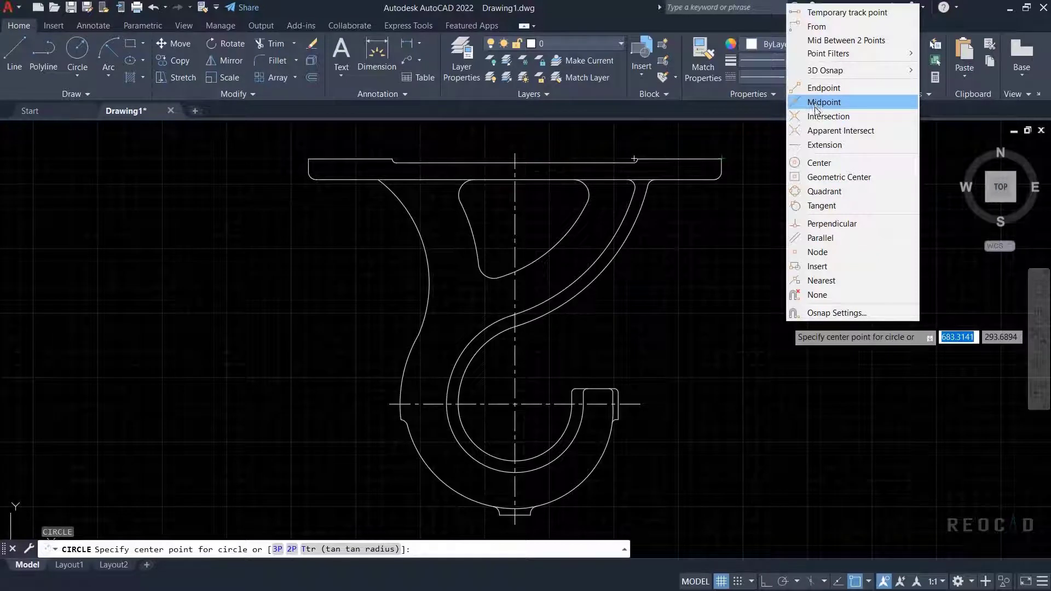
{"action": "left_click", "coordinate": [824, 102]}
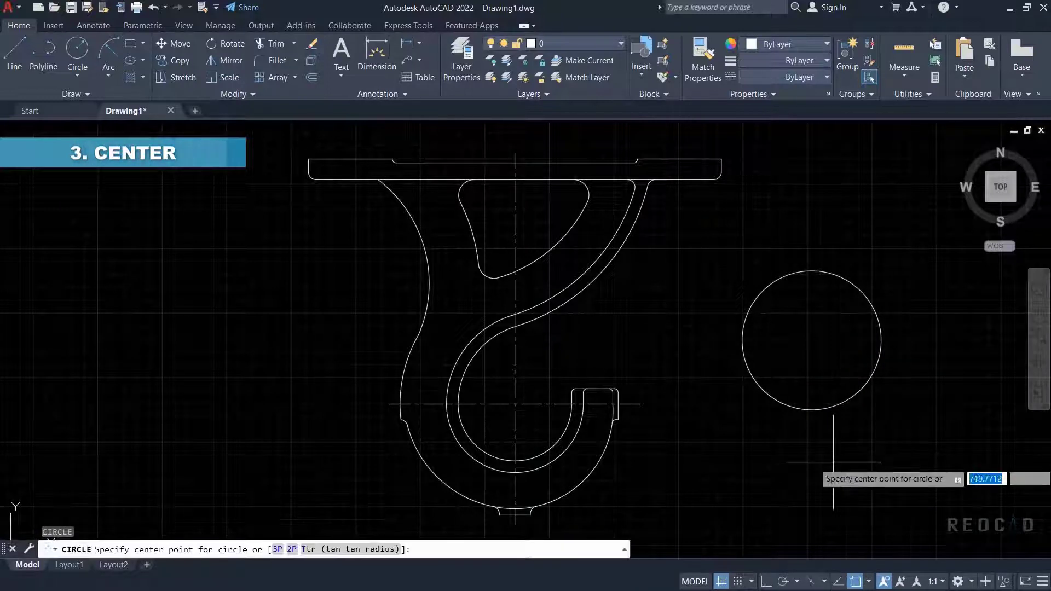
{"action": "mouse_move", "coordinate": [812, 340]}
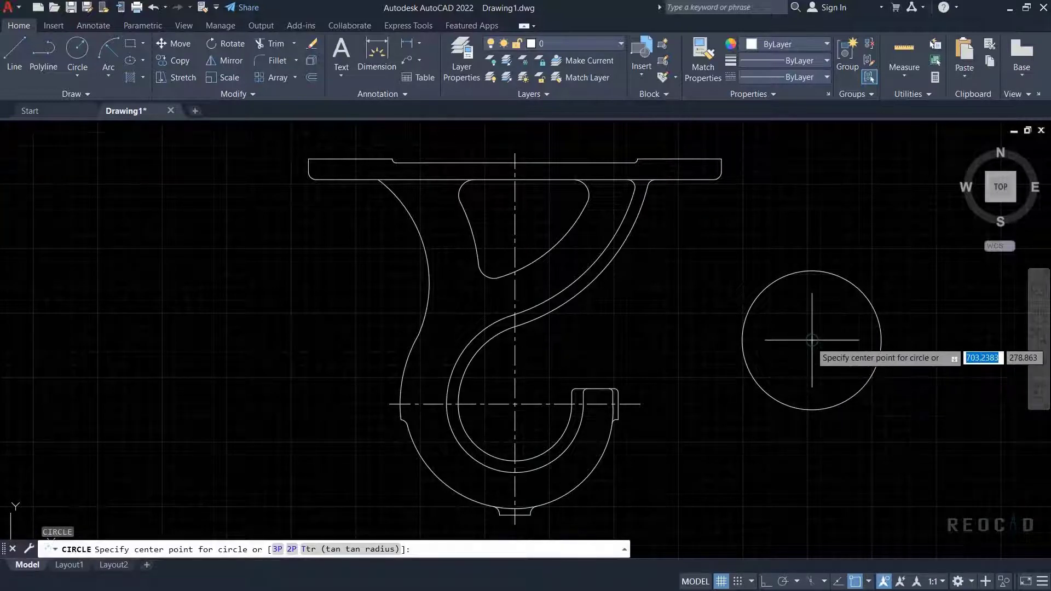
Place the new circle's centre on the existing circle's Center snap point.
{"action": "left_click", "coordinate": [811, 338]}
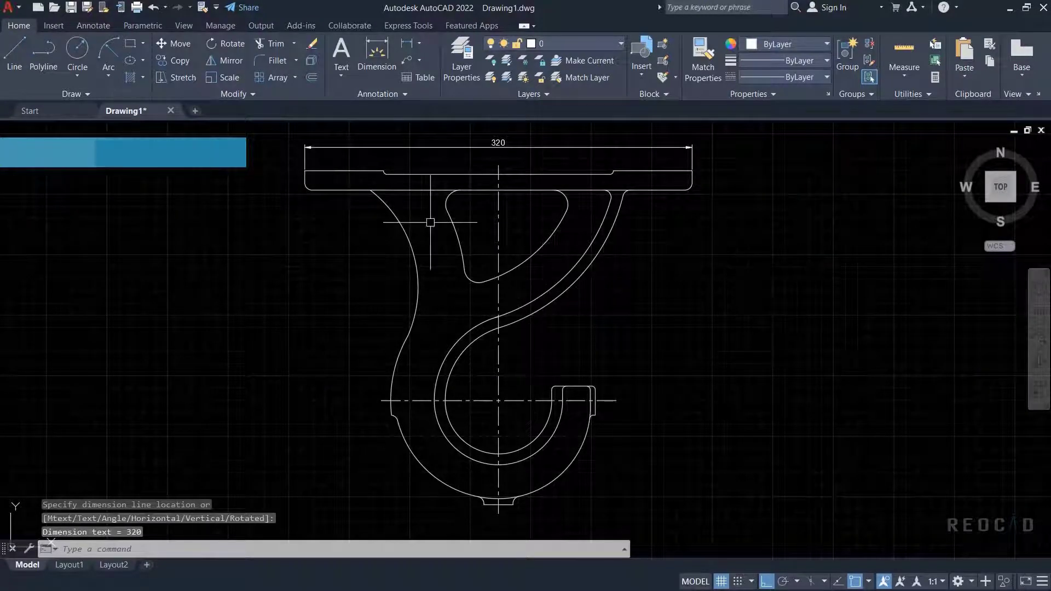
Zoom in and start a circle to be centred on the top plate's left corner.
{"action": "scroll", "scroll_direction": "up", "scroll_amount": 3}
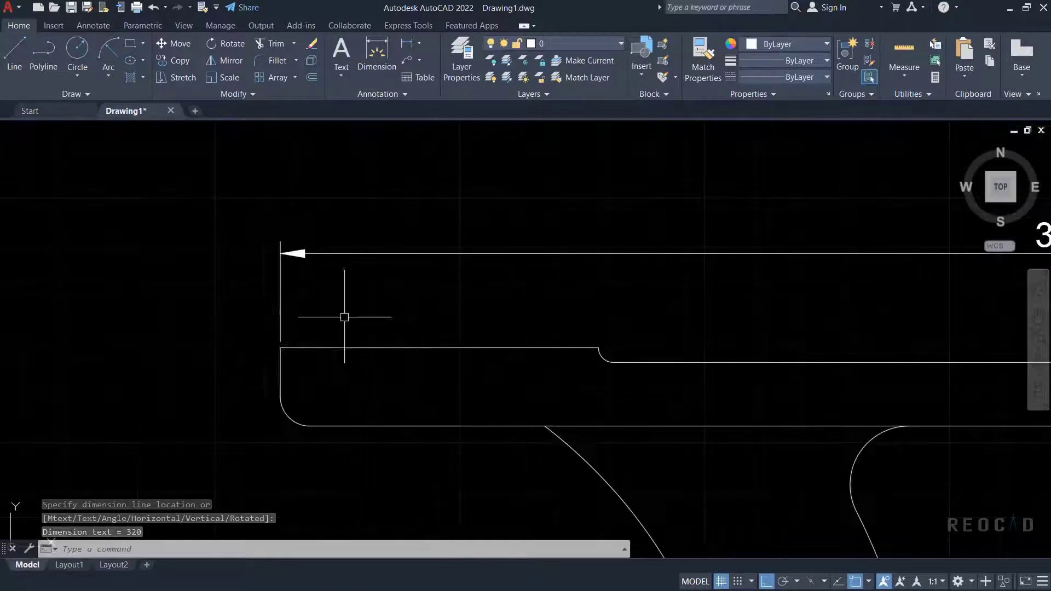
{"action": "mouse_move", "coordinate": [72, 141]}
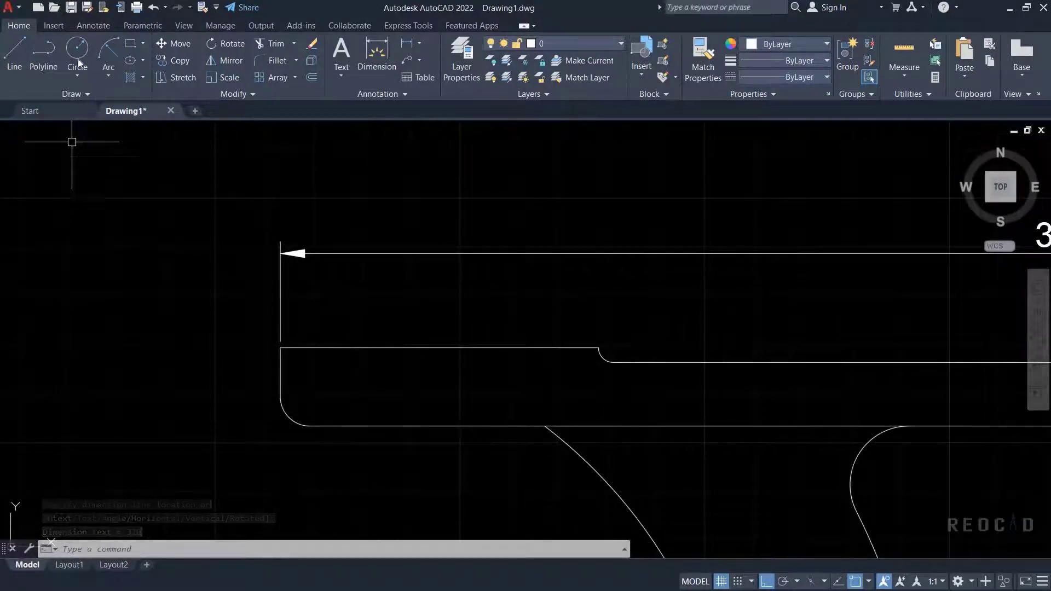
{"action": "left_click", "coordinate": [76, 55]}
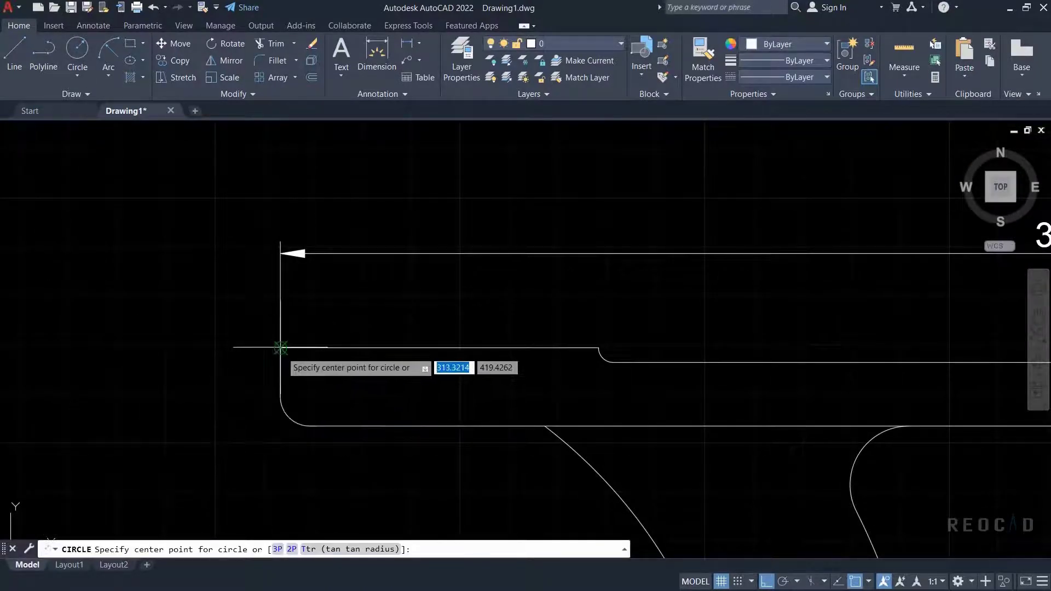
{"action": "mouse_move", "coordinate": [281, 347]}
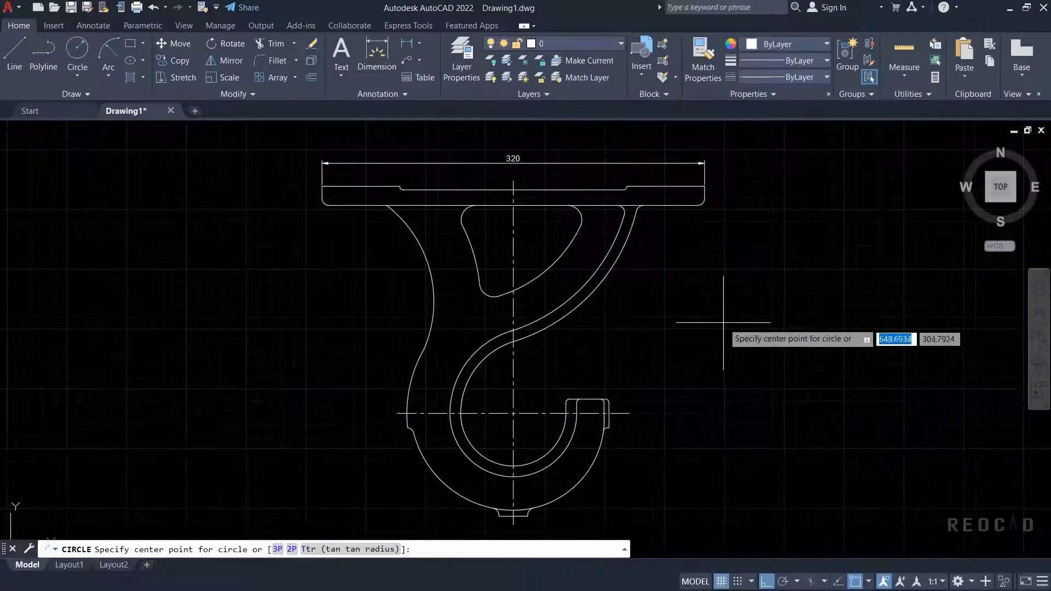
{"action": "left_click", "coordinate": [795, 368]}
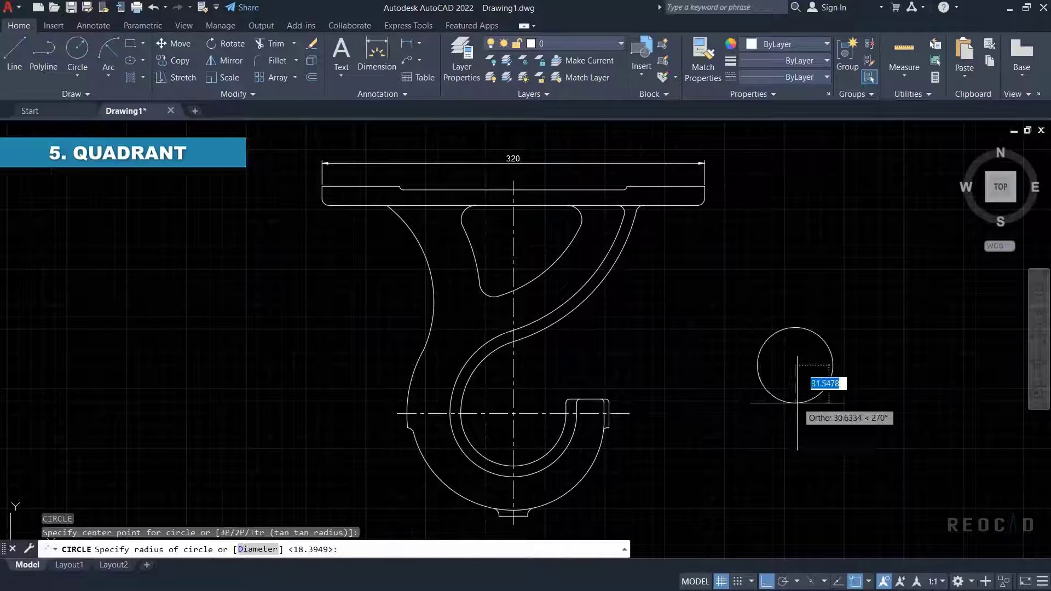
{"action": "left_click", "coordinate": [795, 366]}
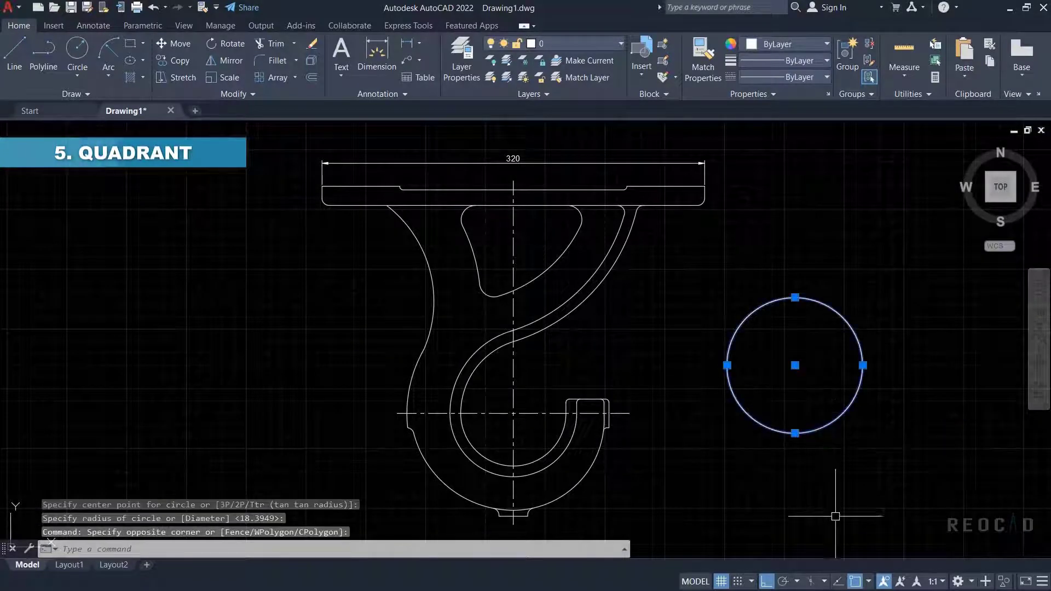
{"action": "mouse_move", "coordinate": [936, 437]}
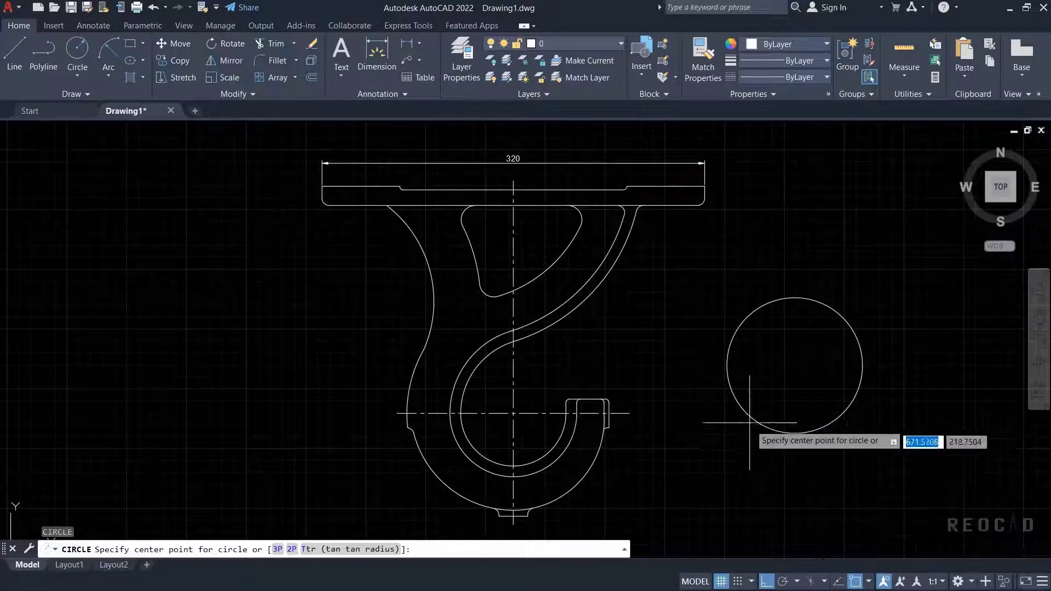
{"action": "mouse_move", "coordinate": [727, 366]}
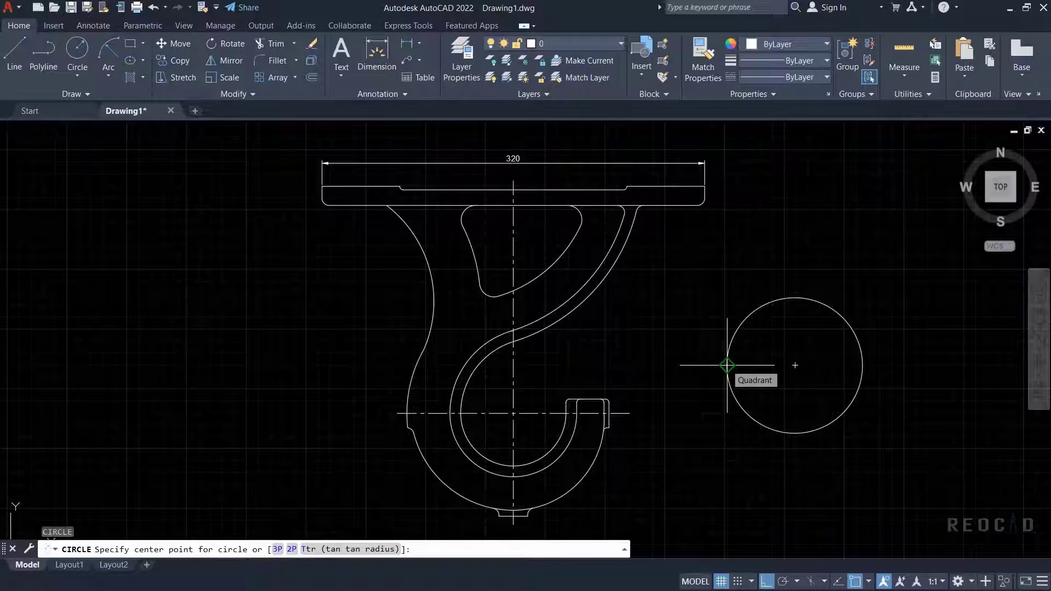
{"action": "left_click", "coordinate": [727, 366]}
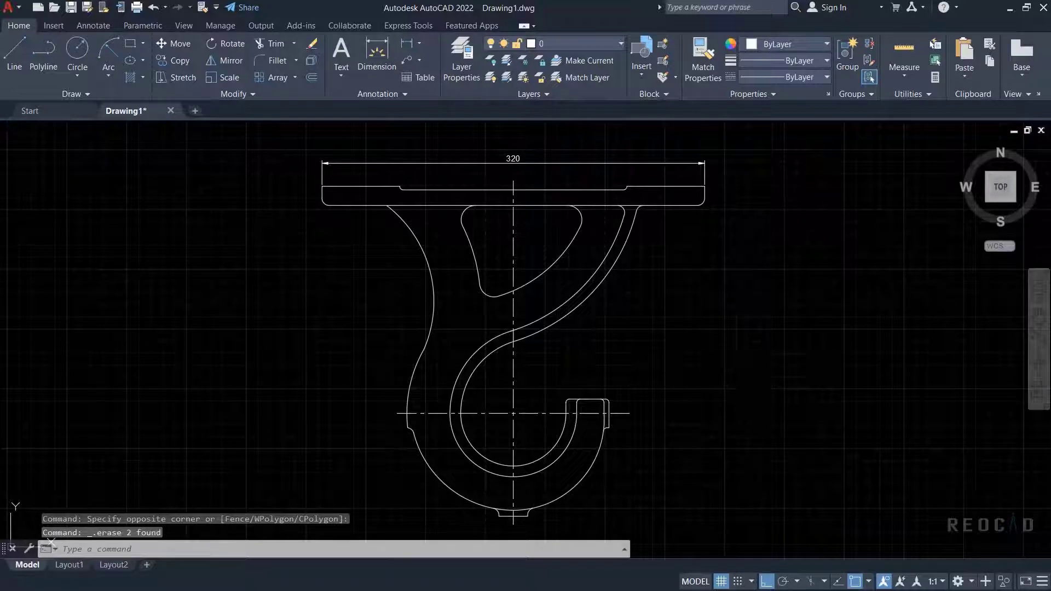
Draw a short line from the Intersection of the hook's left curve and the plate underside.
{"action": "left_click", "coordinate": [13, 55]}
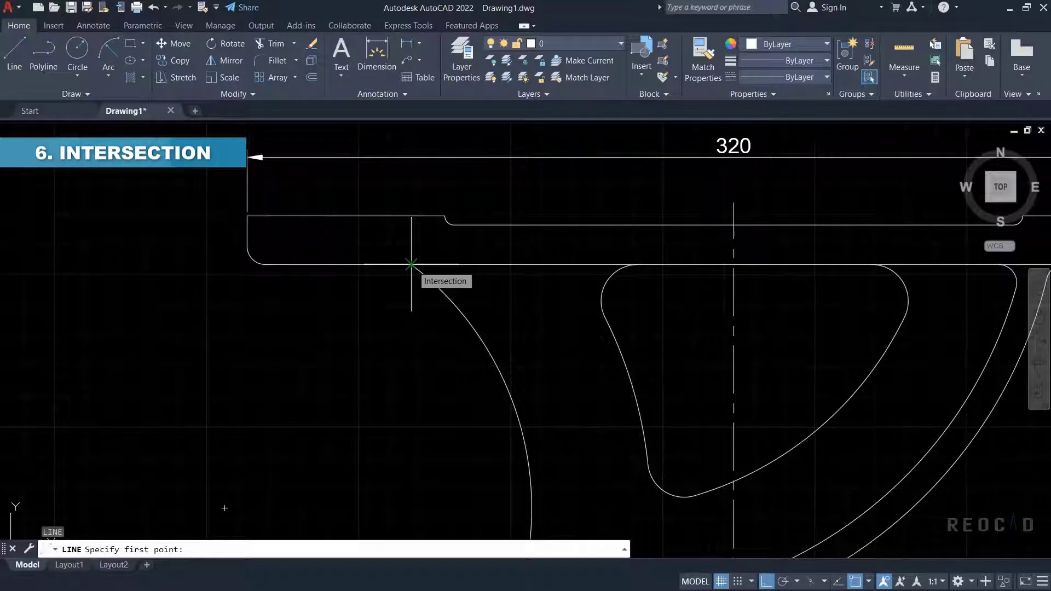
{"action": "left_click", "coordinate": [410, 265]}
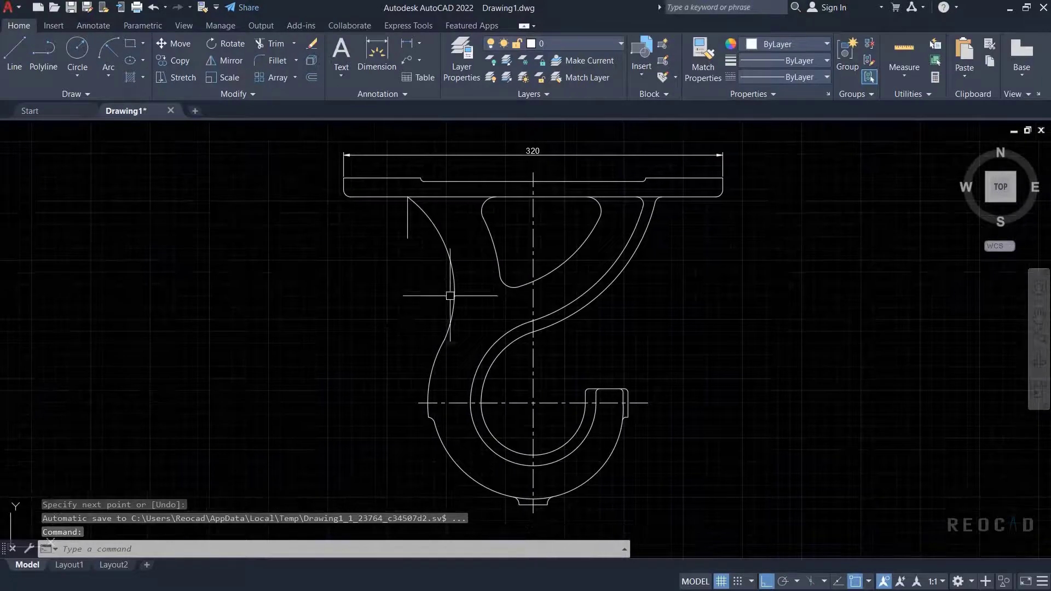
{"action": "left_click", "coordinate": [449, 295]}
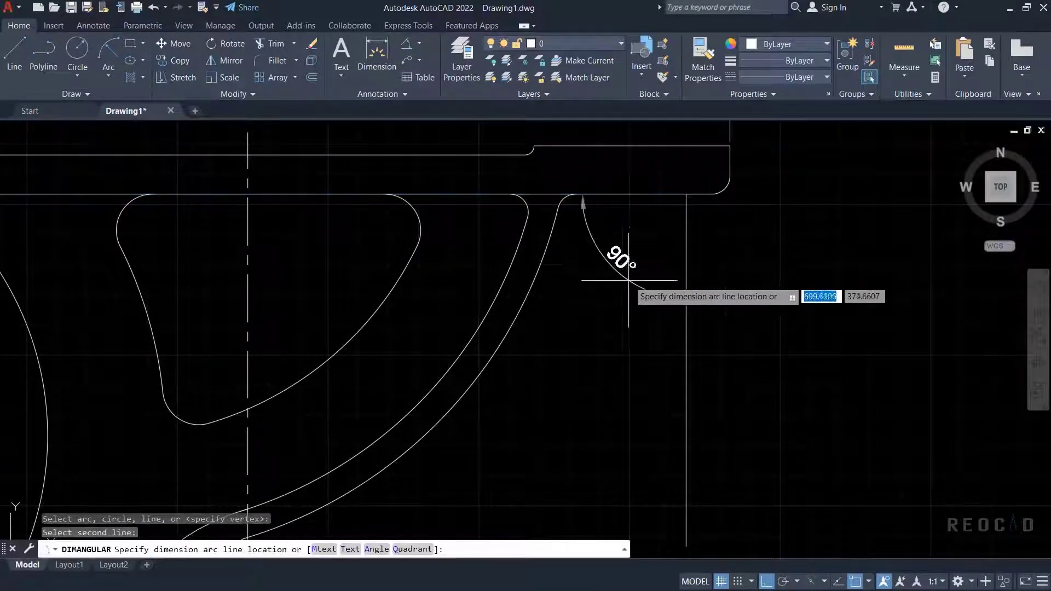
Place the 90° angular dimension, start a Perpendicular-snapped line on the plate, then cancel it.
{"action": "left_click", "coordinate": [746, 274]}
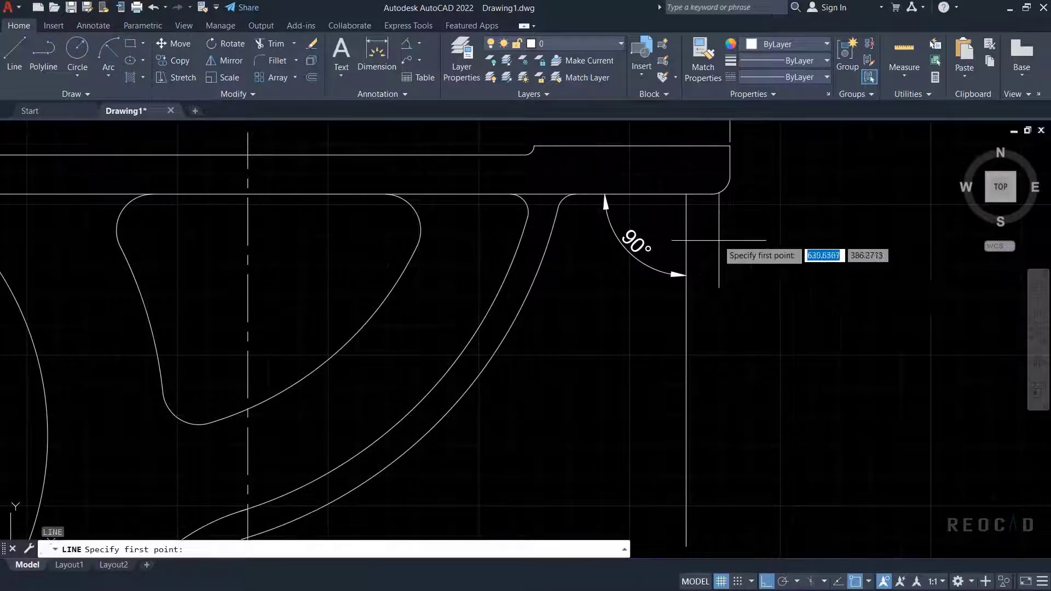
{"action": "left_click", "coordinate": [684, 145]}
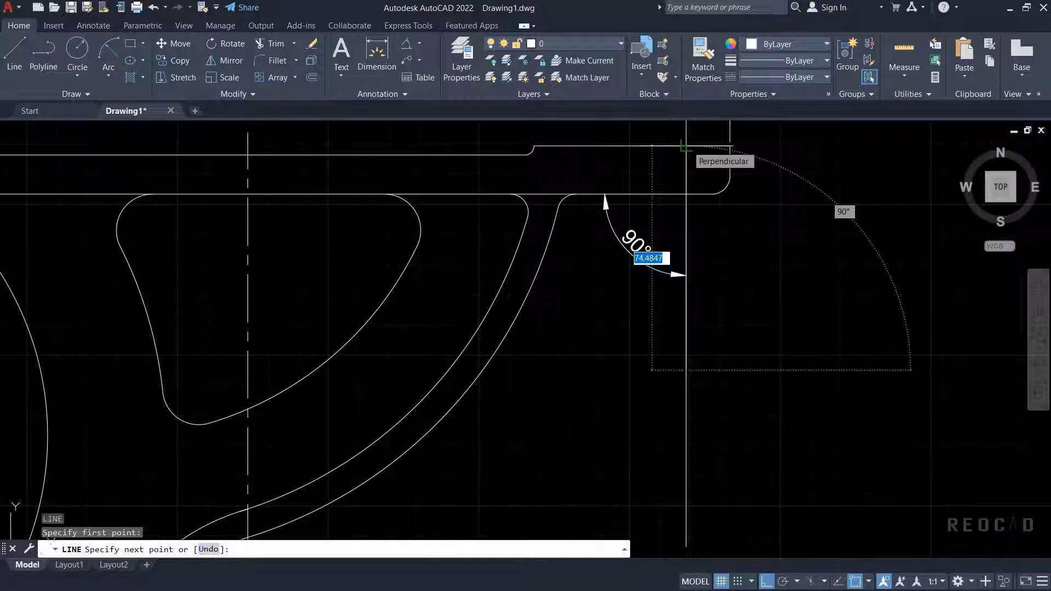
{"action": "key", "text": "Escape"}
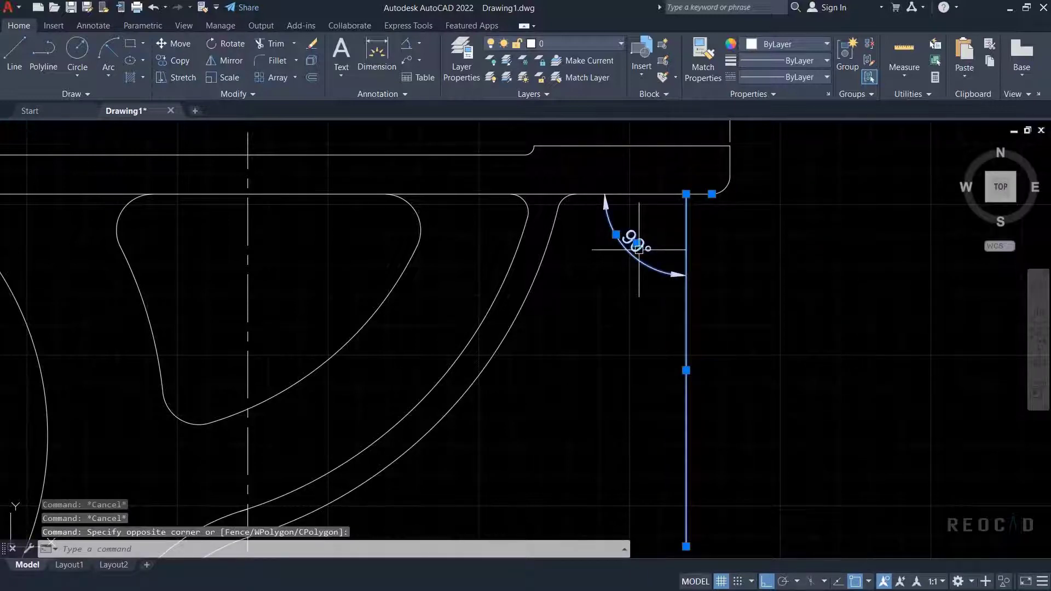
{"action": "left_click", "coordinate": [13, 54]}
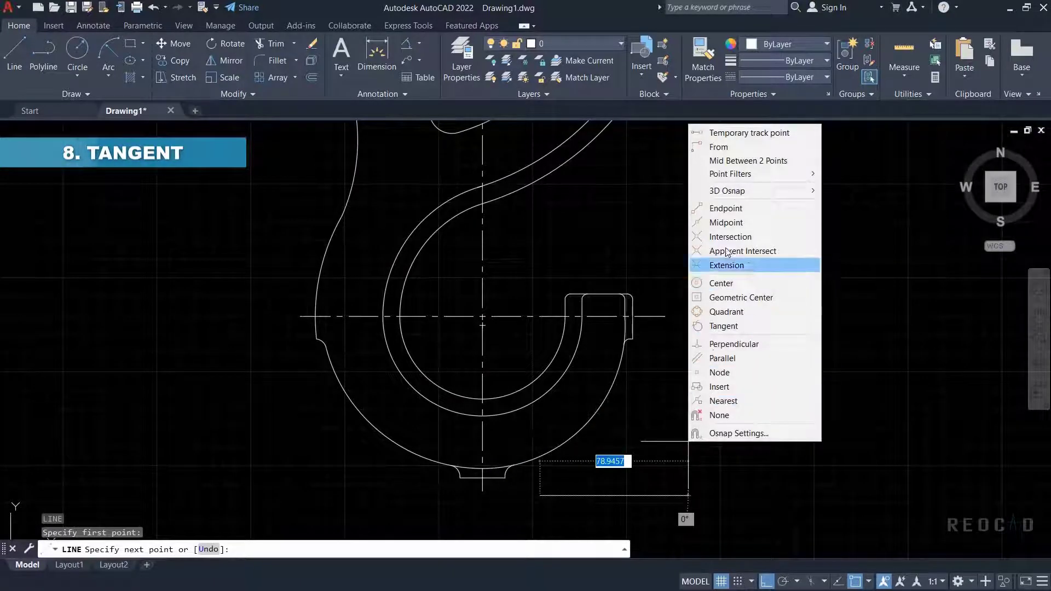
{"action": "left_click", "coordinate": [724, 326]}
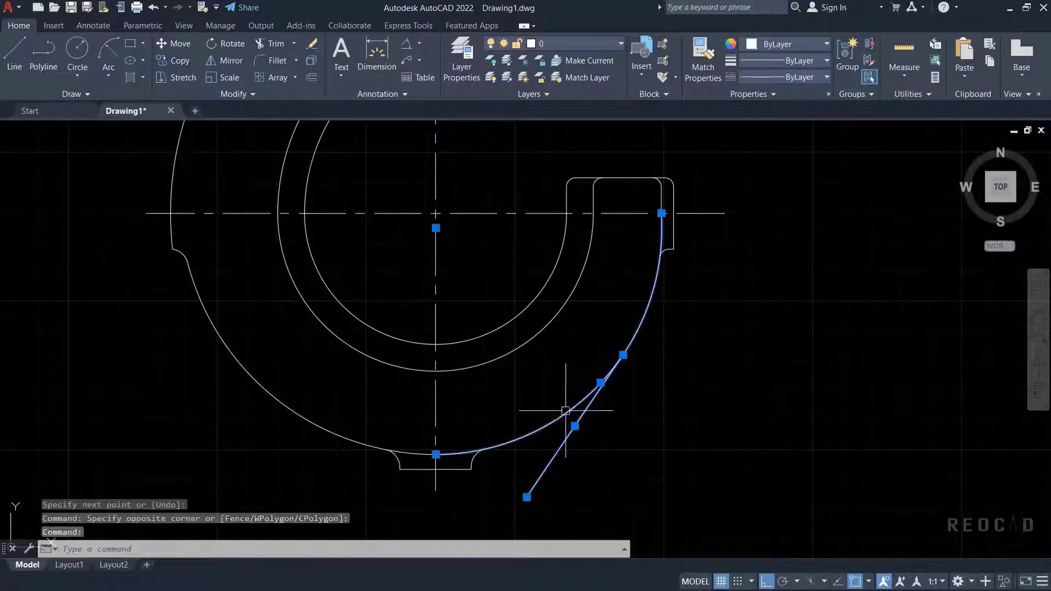
{"action": "left_click", "coordinate": [13, 53]}
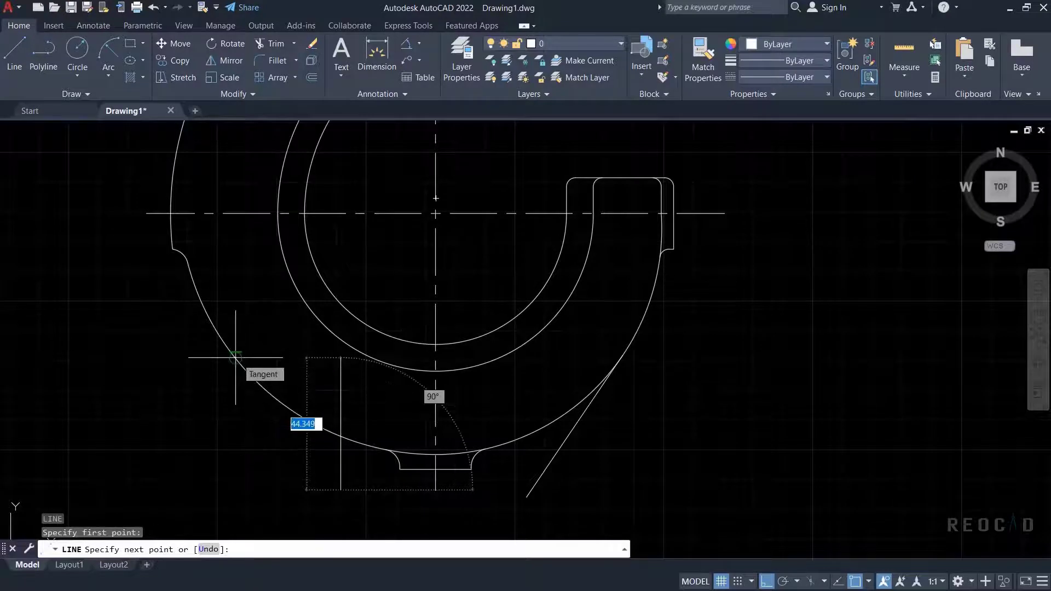
{"action": "mouse_move", "coordinate": [232, 354]}
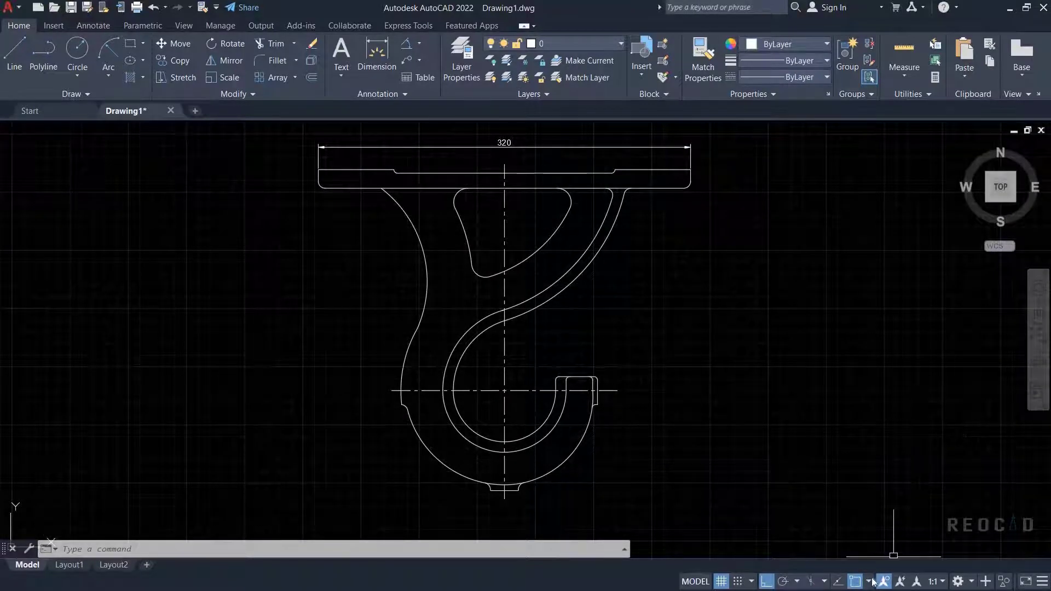
{"action": "left_click", "coordinate": [865, 581]}
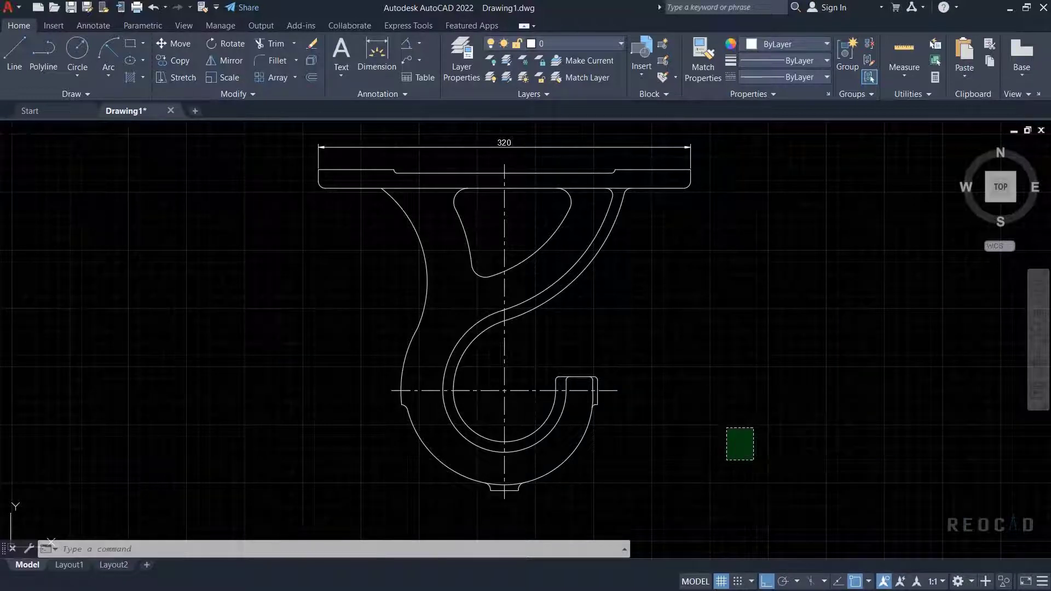
{"action": "left_click", "coordinate": [739, 443]}
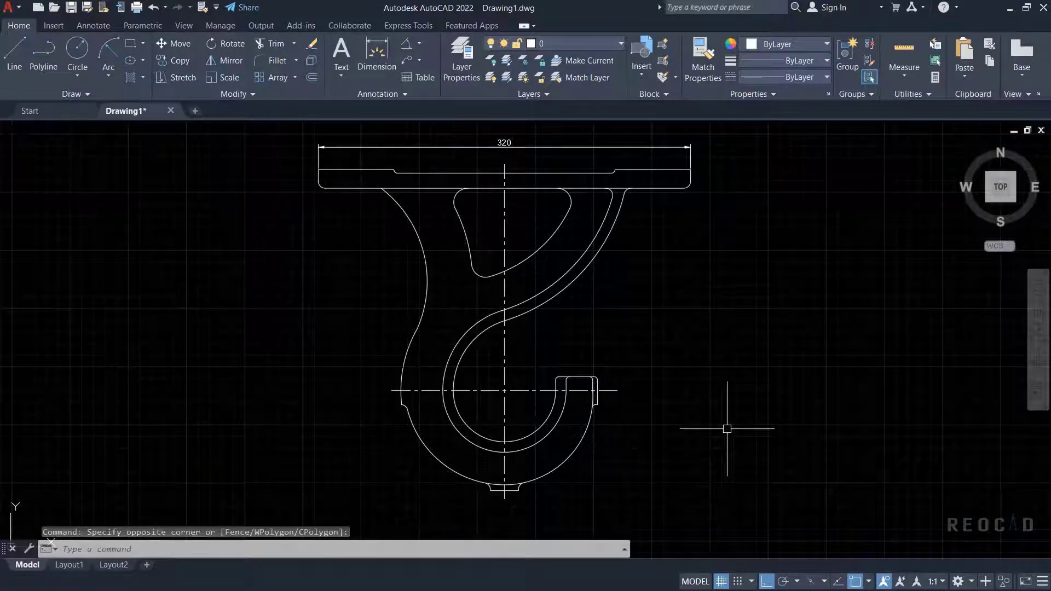
{"action": "left_click", "coordinate": [13, 50]}
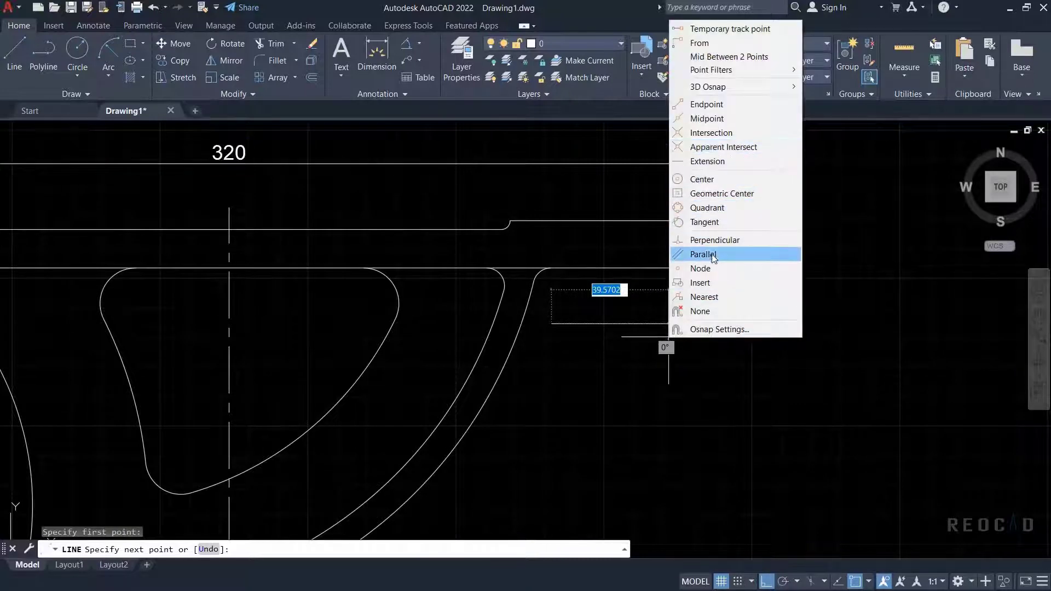
{"action": "left_click", "coordinate": [703, 254]}
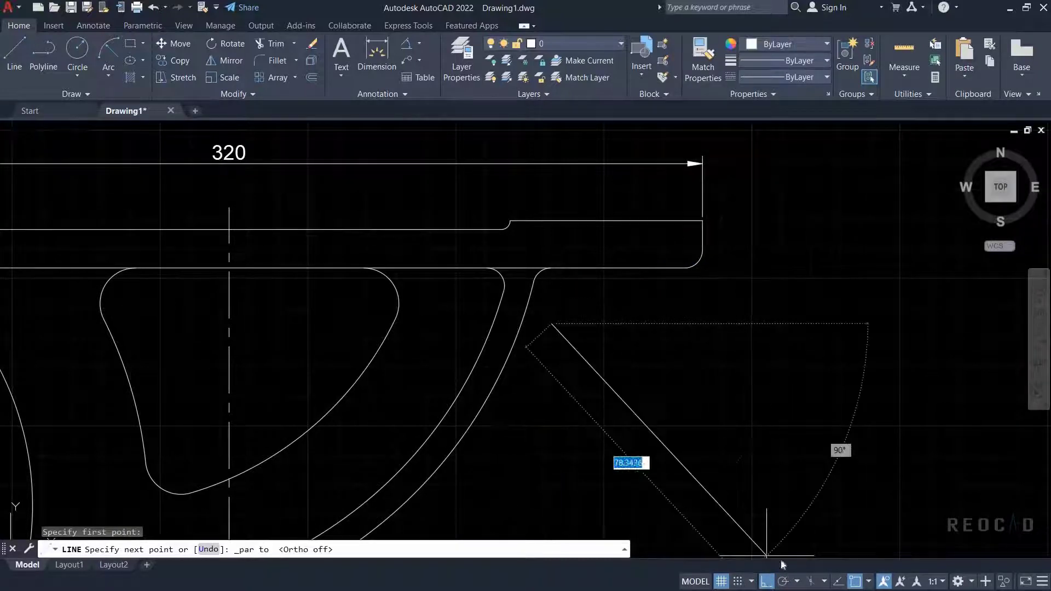
{"action": "key", "text": "Escape"}
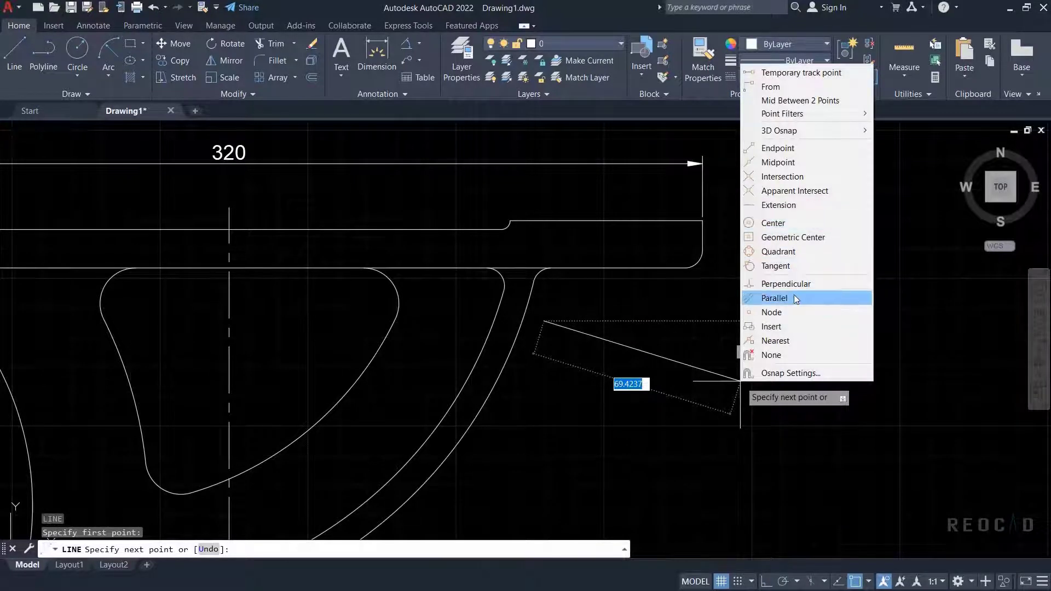
{"action": "left_click", "coordinate": [776, 298]}
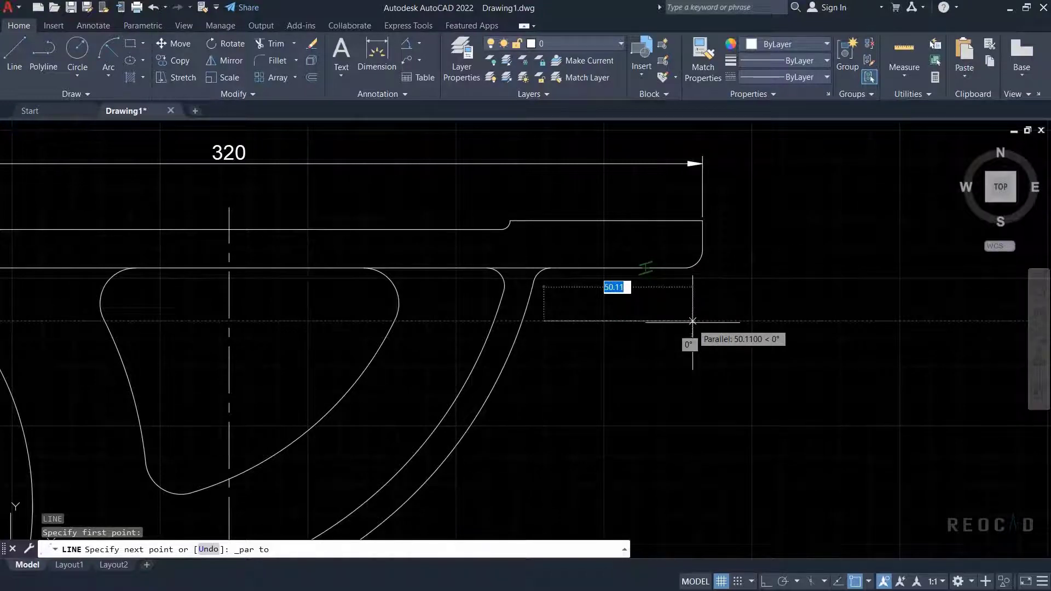
{"action": "mouse_move", "coordinate": [658, 321]}
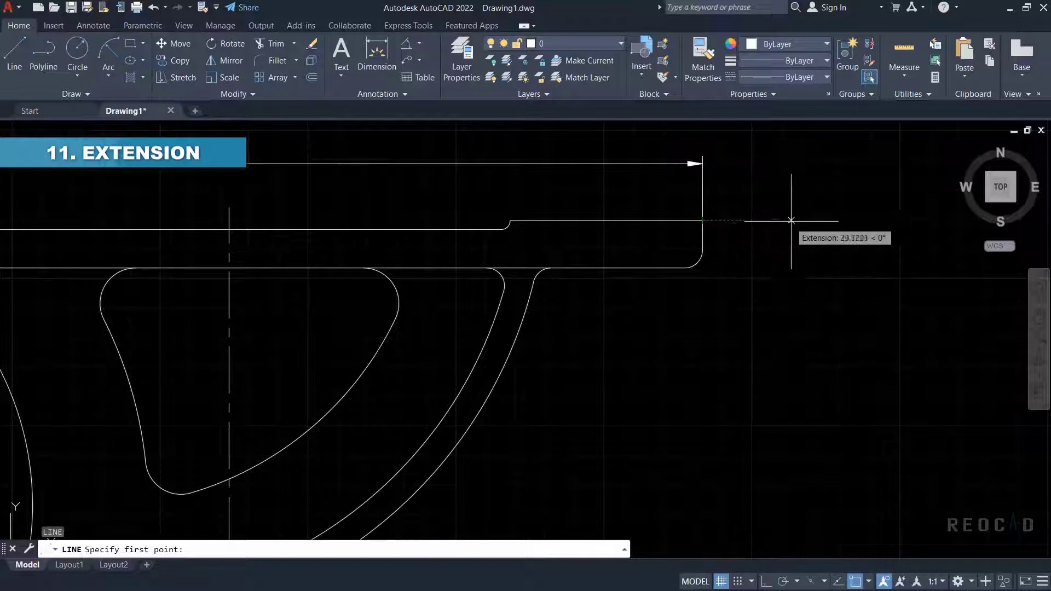
{"action": "mouse_move", "coordinate": [776, 220]}
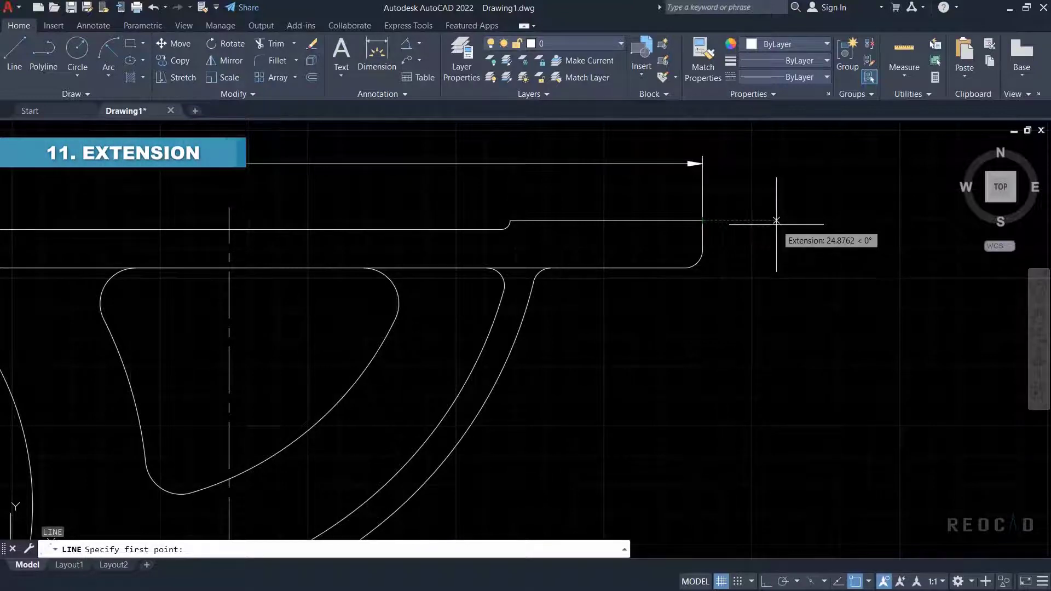
Cancel the line, uncheck the Insertion snap mode in Drafting Settings and confirm.
{"action": "key", "text": "Escape"}
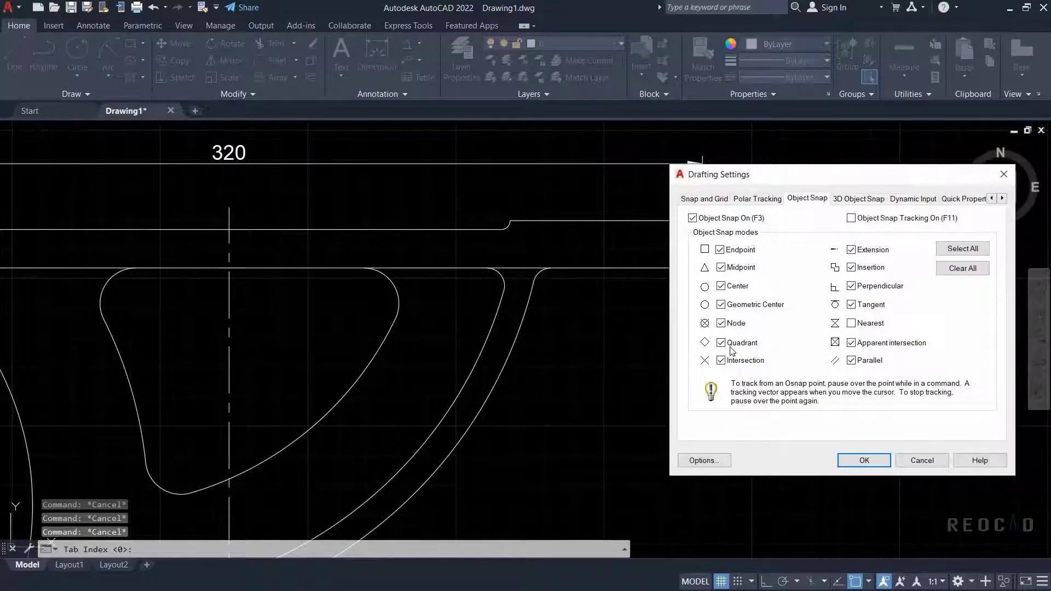
{"action": "left_click", "coordinate": [851, 267]}
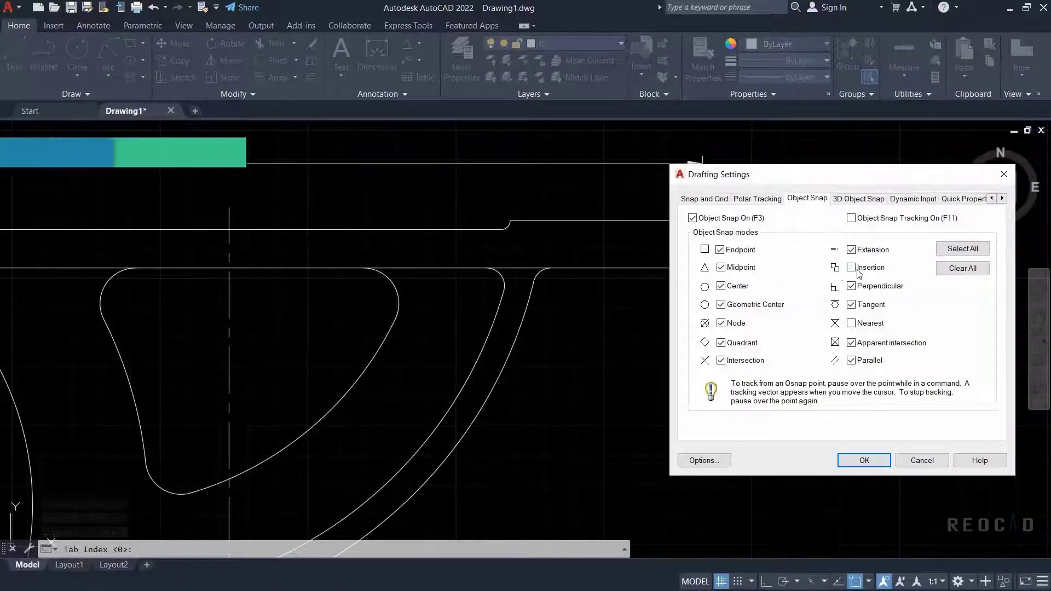
{"action": "mouse_move", "coordinate": [871, 267]}
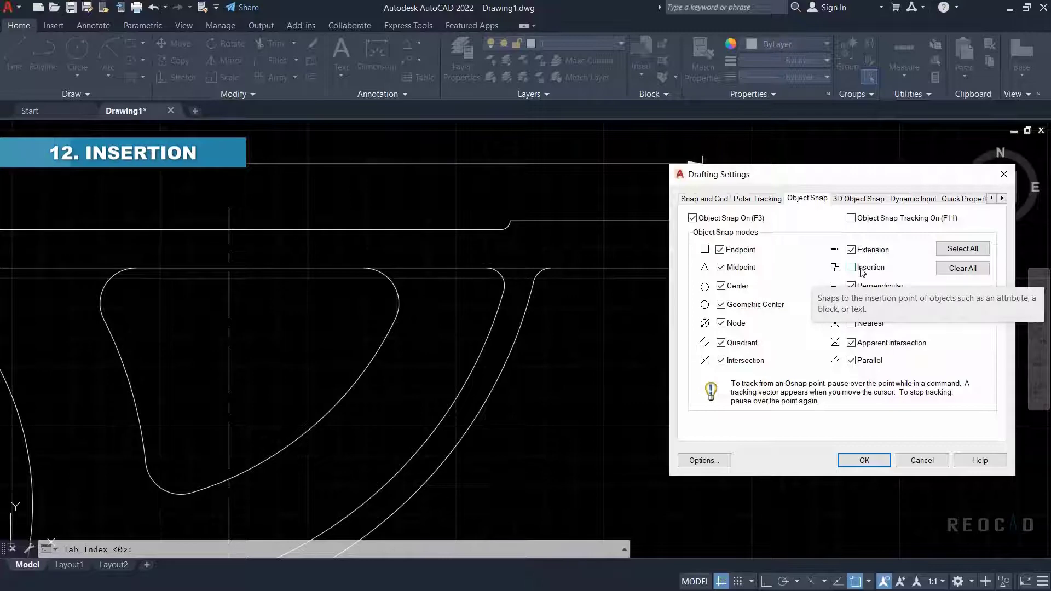
{"action": "left_click", "coordinate": [864, 461]}
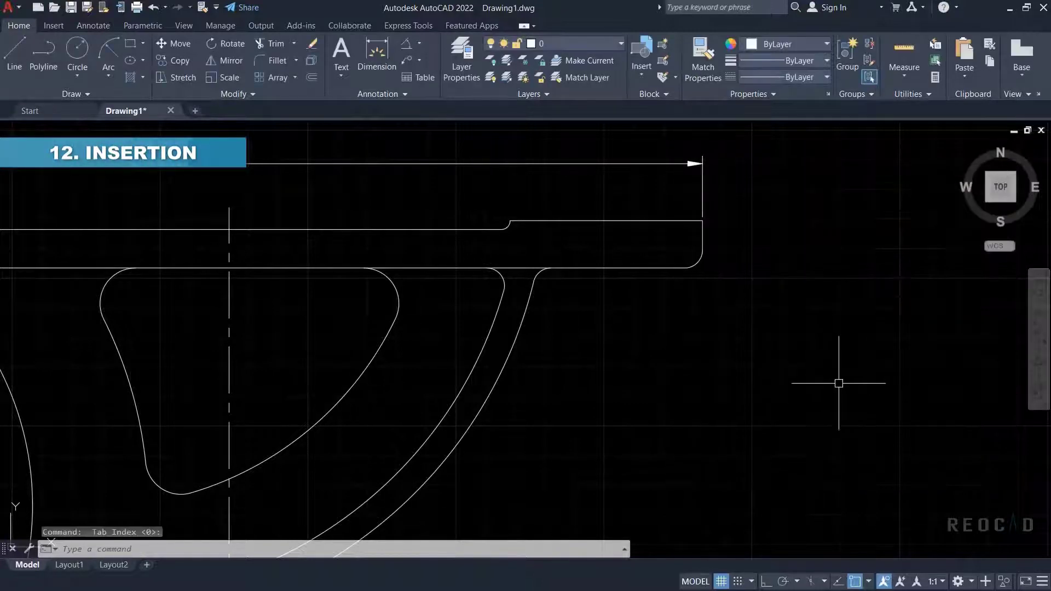
{"action": "left_click", "coordinate": [341, 55]}
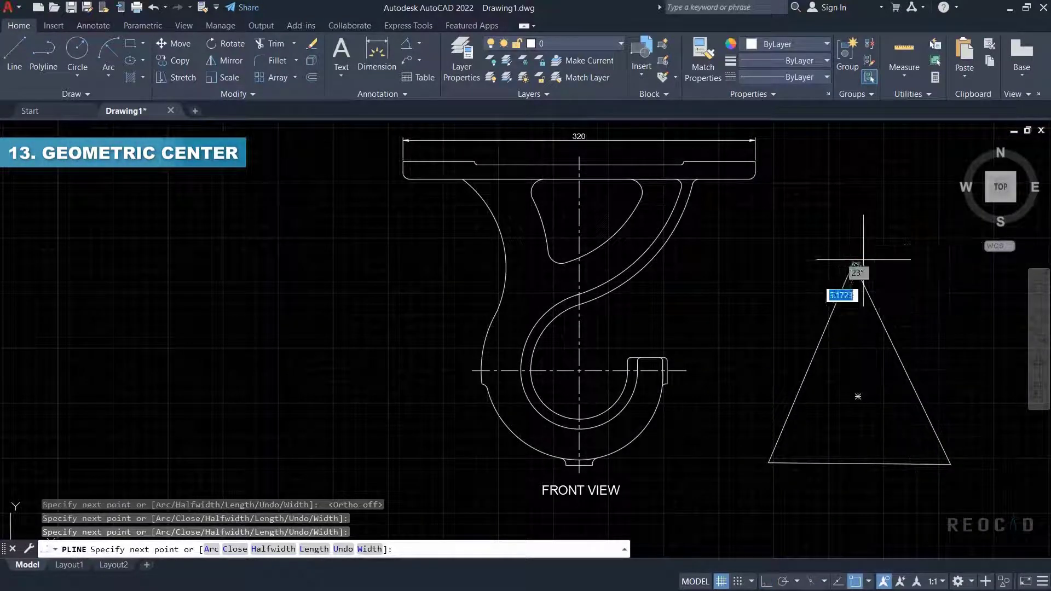
Finish the triangle polyline, start a circle for its Geometric Center, then cancel.
{"action": "key", "text": "Escape"}
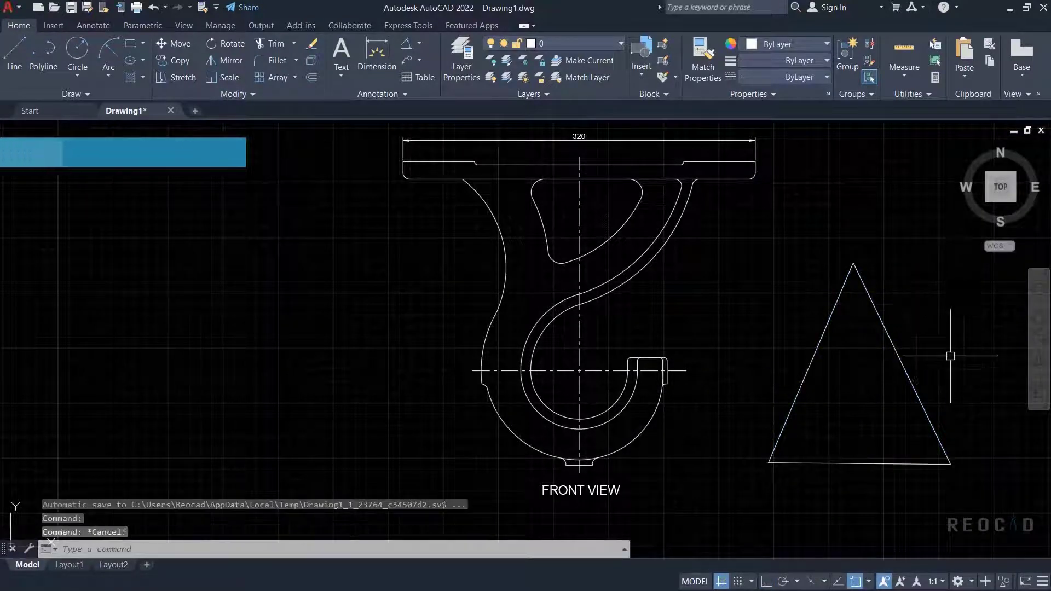
{"action": "left_click", "coordinate": [77, 55]}
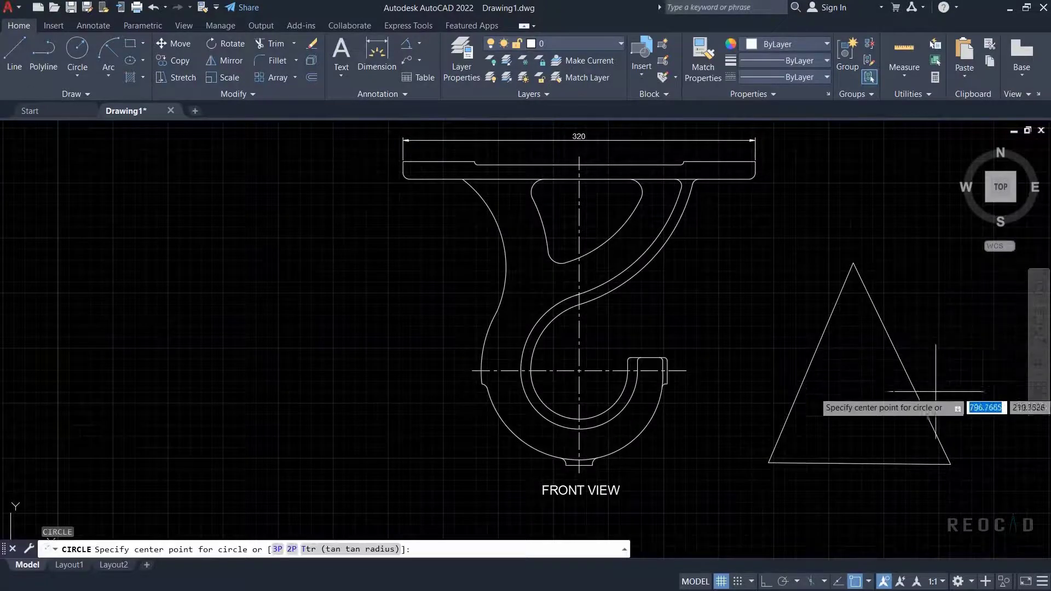
{"action": "mouse_move", "coordinate": [858, 395]}
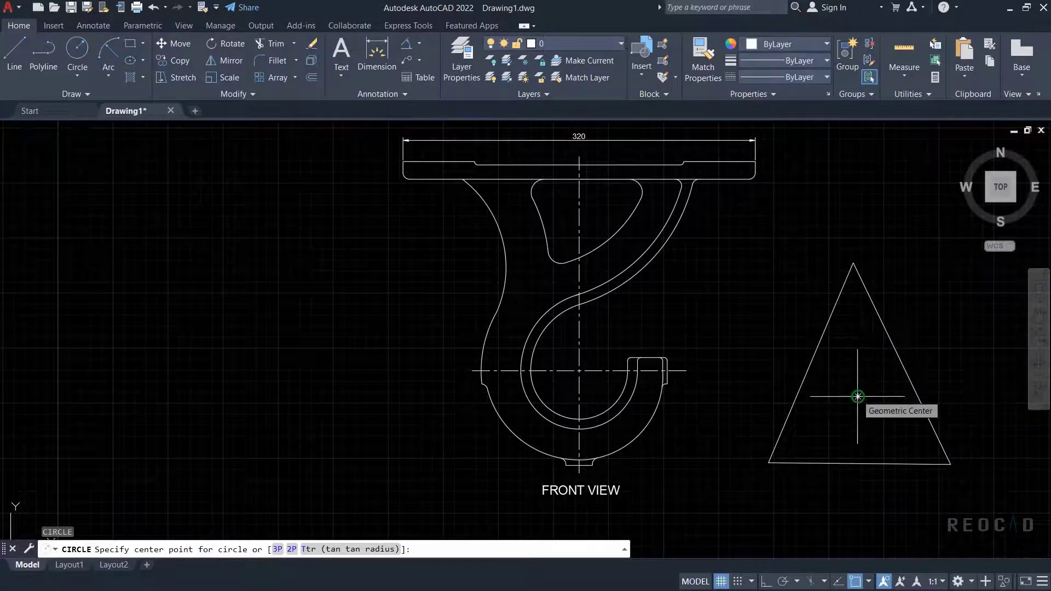
{"action": "key", "text": "Escape"}
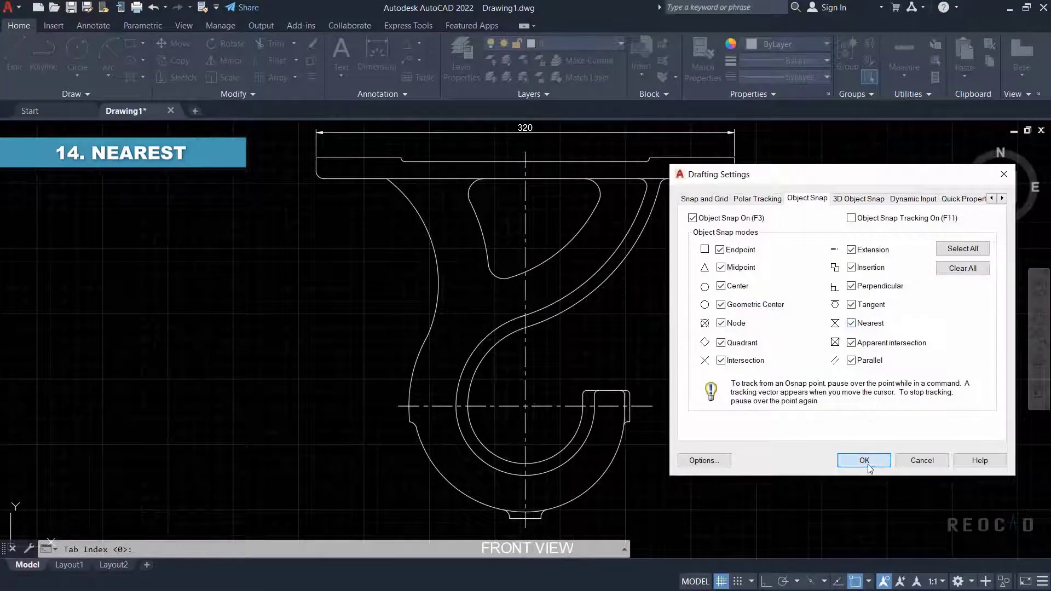
Confirm Drafting Settings with Nearest snap enabled, ready to draw a line.
{"action": "left_click", "coordinate": [864, 461]}
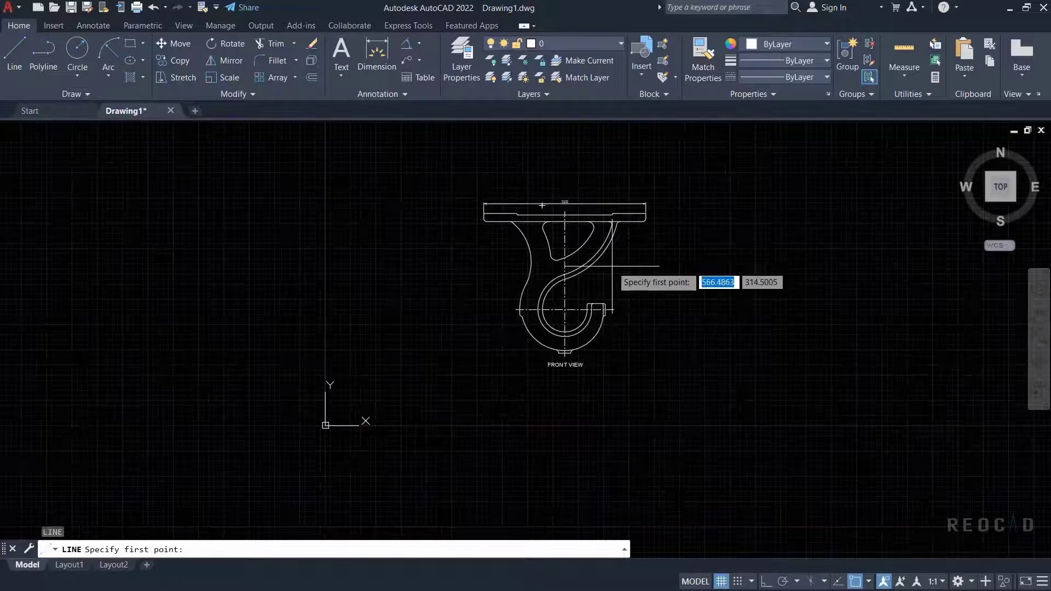
{"action": "mouse_move", "coordinate": [607, 243]}
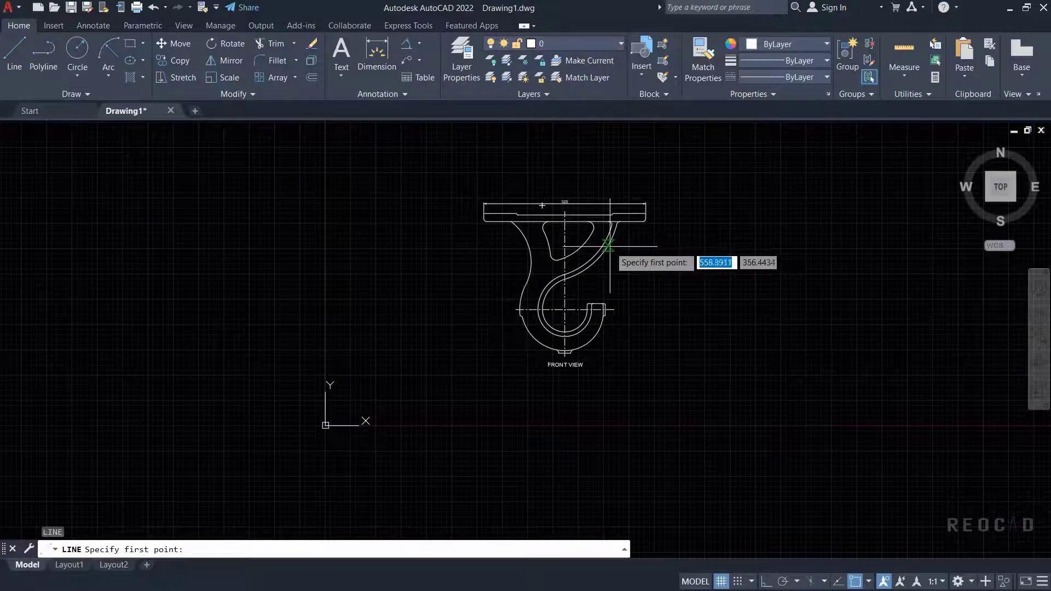
{"action": "mouse_move", "coordinate": [606, 249]}
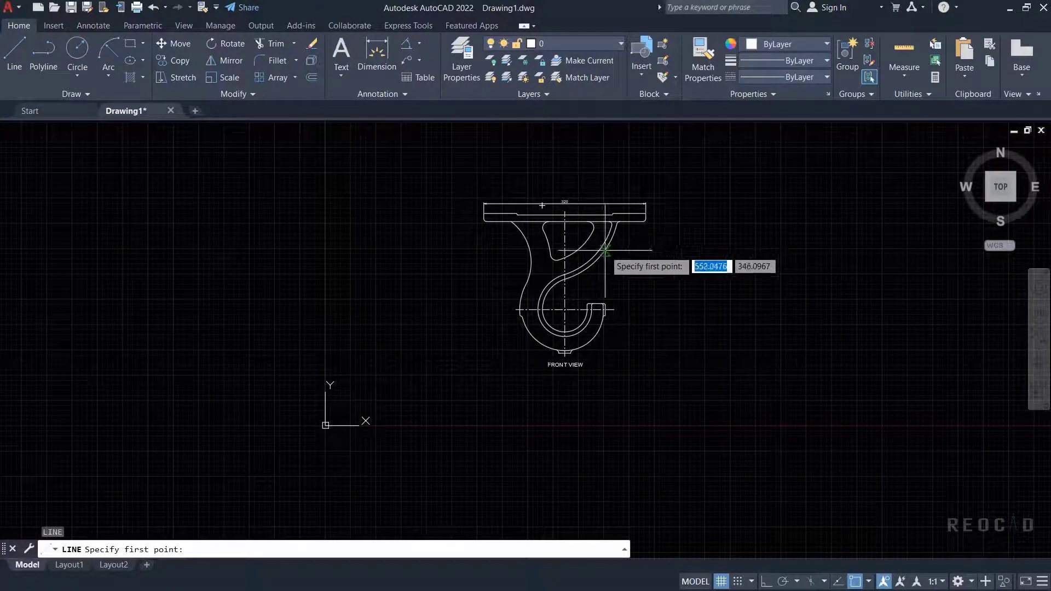
{"action": "scroll", "scroll_direction": "up", "scroll_amount": 3}
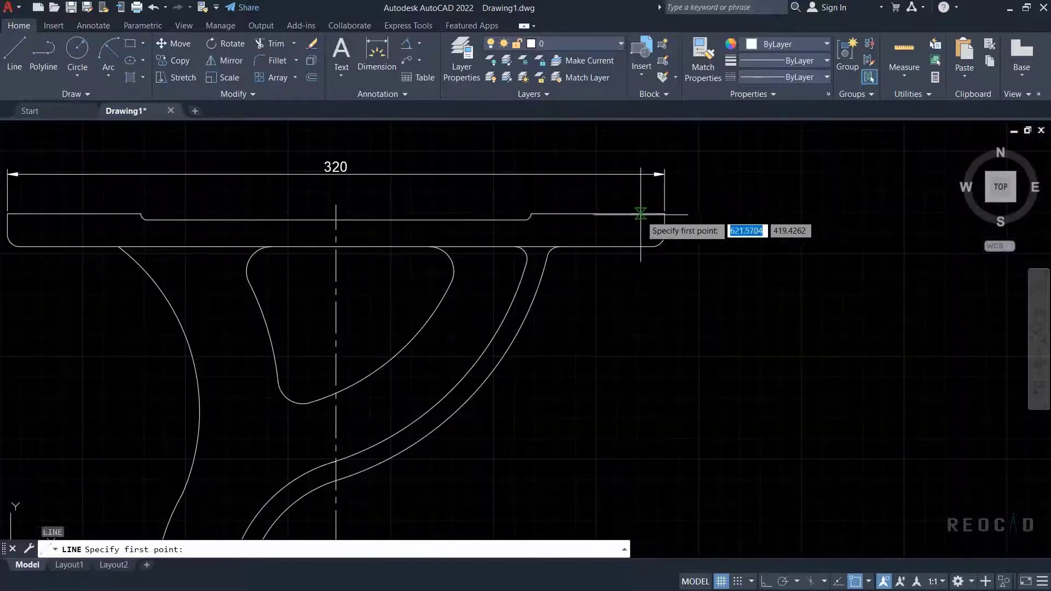
{"action": "mouse_move", "coordinate": [603, 213]}
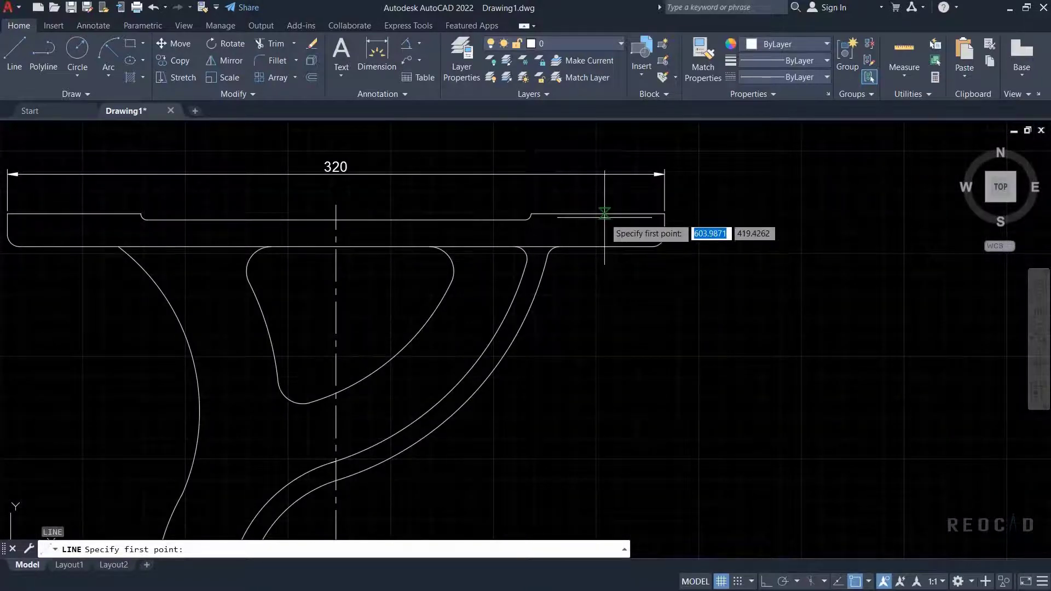